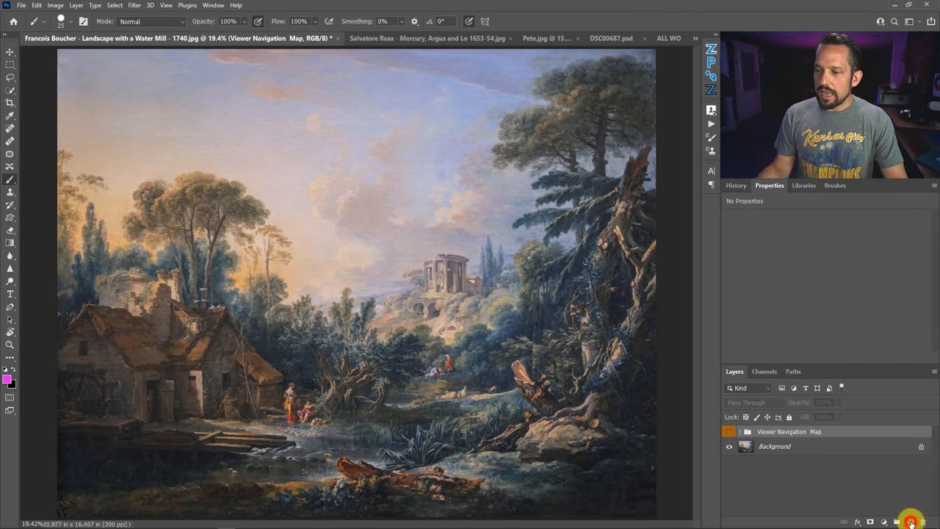
On a new layer, loop the sky as area 1 and the cottage as area 2 in pink, then hide the layer.
{"action": "left_click", "coordinate": [909, 521]}
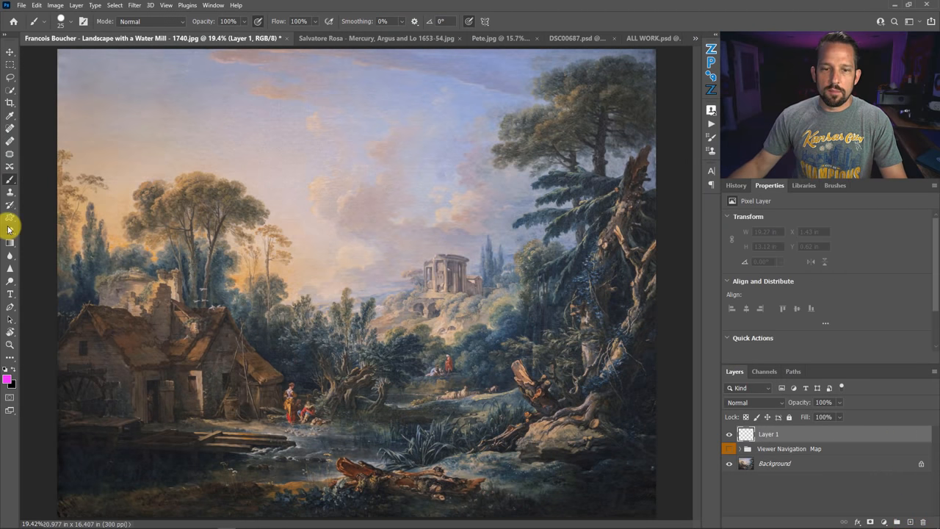
{"action": "mouse_move", "coordinate": [393, 131]}
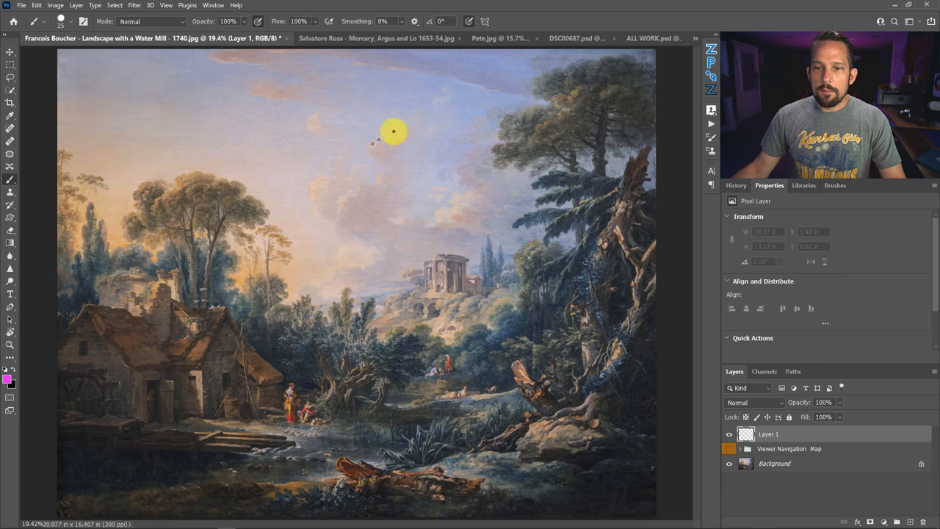
{"action": "left_click_drag", "start_coordinate": [393, 133], "coordinate": [484, 236]}
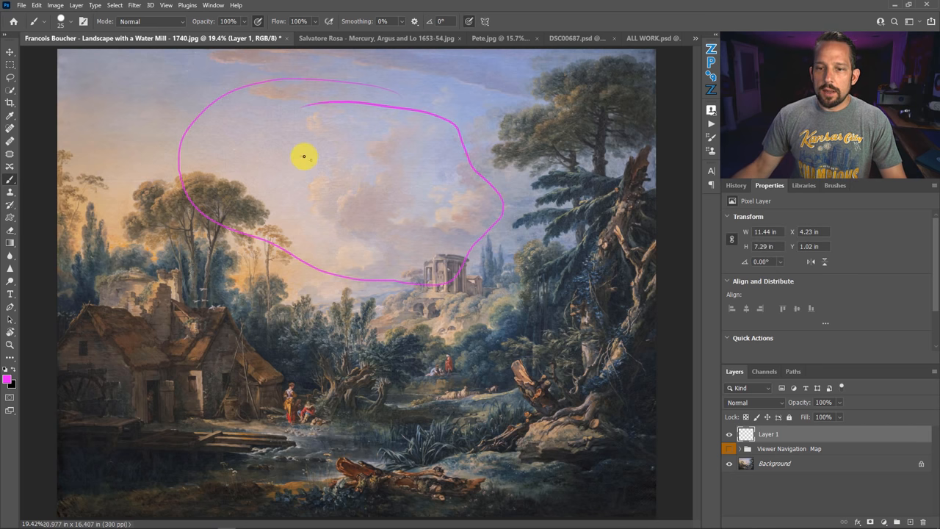
{"action": "left_click_drag", "start_coordinate": [301, 150], "coordinate": [473, 323]}
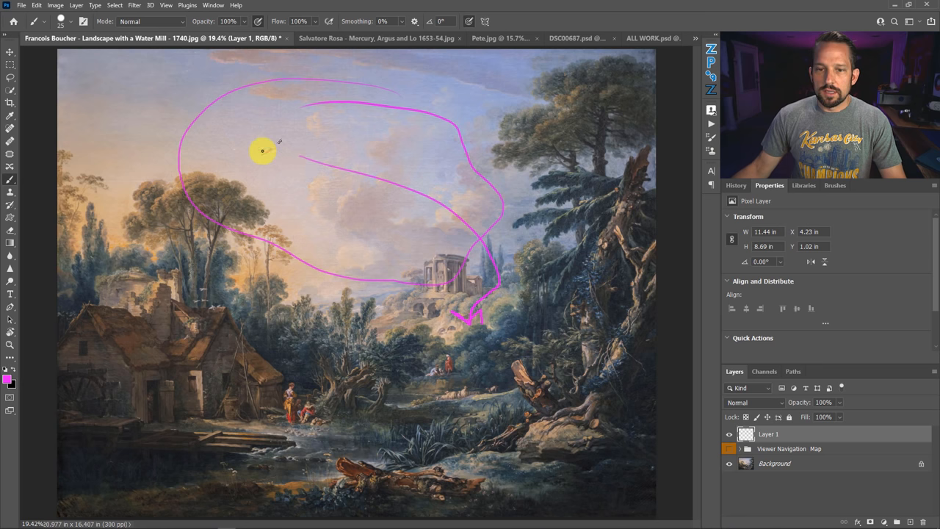
{"action": "left_click_drag", "start_coordinate": [287, 117], "coordinate": [286, 213]}
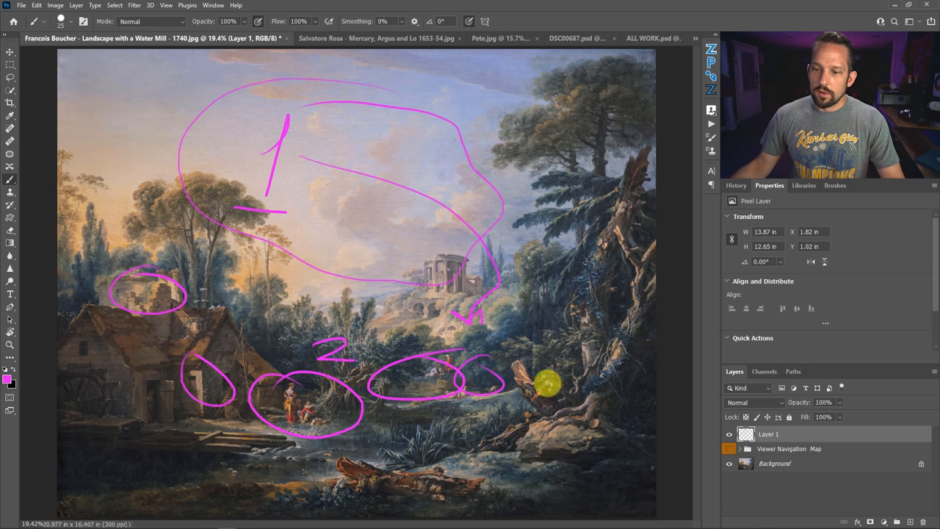
{"action": "left_click_drag", "start_coordinate": [546, 382], "coordinate": [609, 338]}
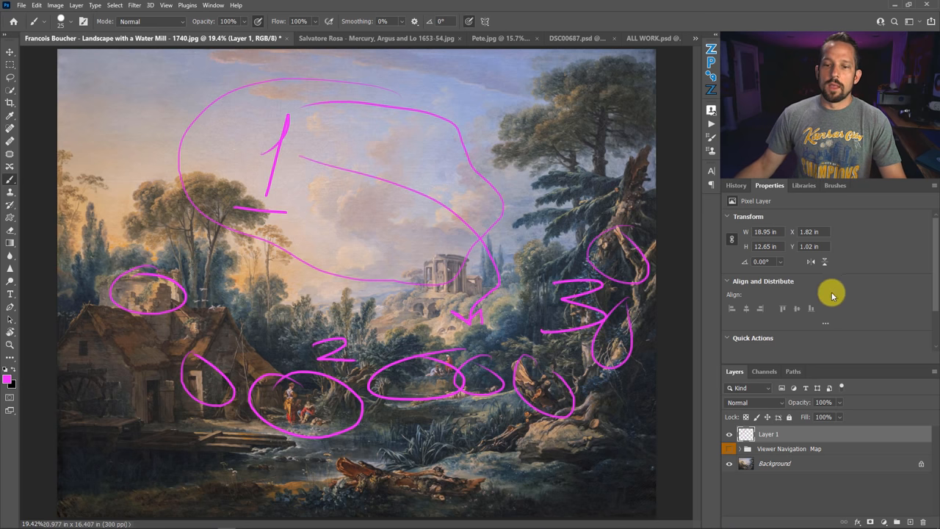
{"action": "mouse_move", "coordinate": [493, 306]}
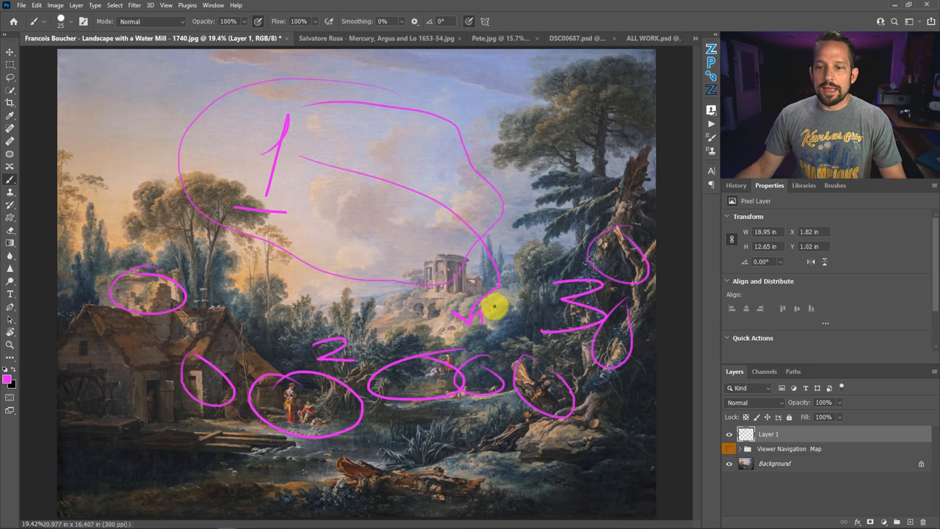
{"action": "mouse_move", "coordinate": [837, 353]}
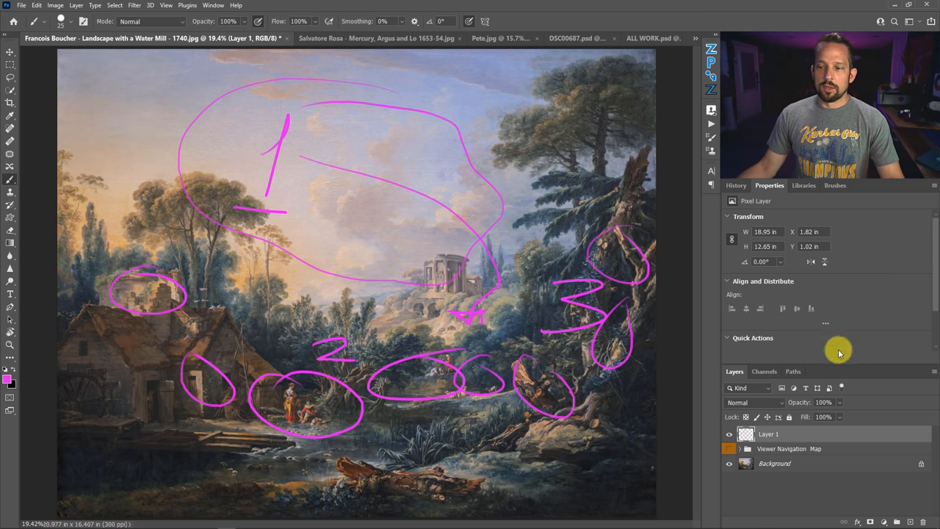
{"action": "left_click", "coordinate": [729, 433]}
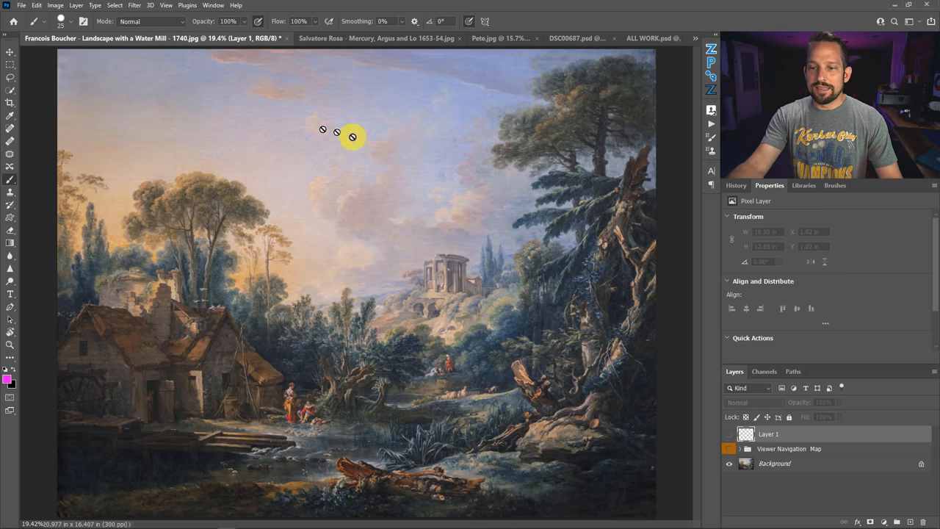
{"action": "mouse_move", "coordinate": [477, 179]}
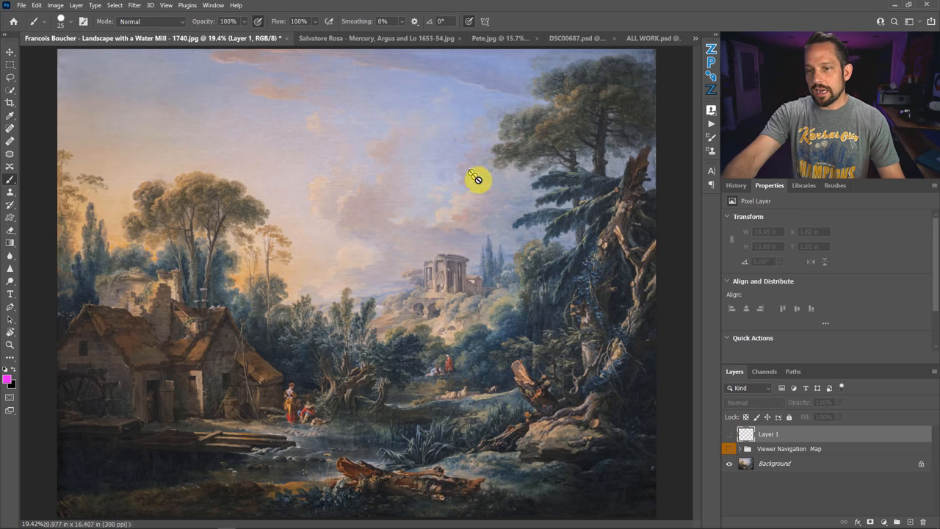
{"action": "mouse_move", "coordinate": [285, 376]}
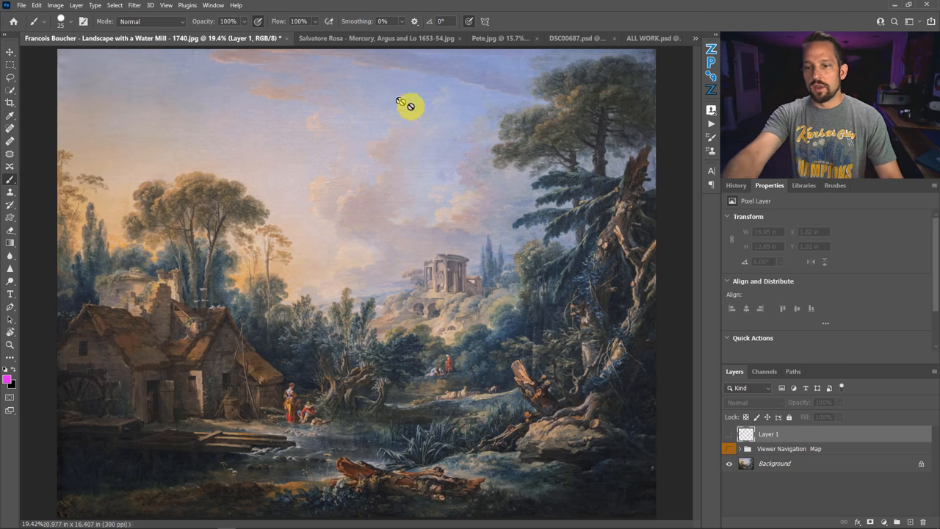
{"action": "mouse_move", "coordinate": [520, 248]}
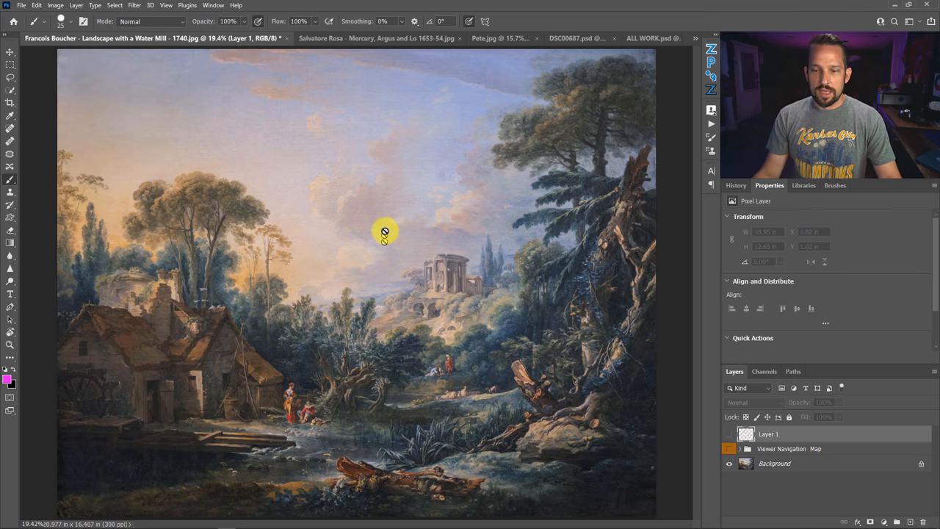
On the Rosa painting, add a layer and sketch pink loops around the sky with arrows to the seated figures.
{"action": "left_click", "coordinate": [370, 38]}
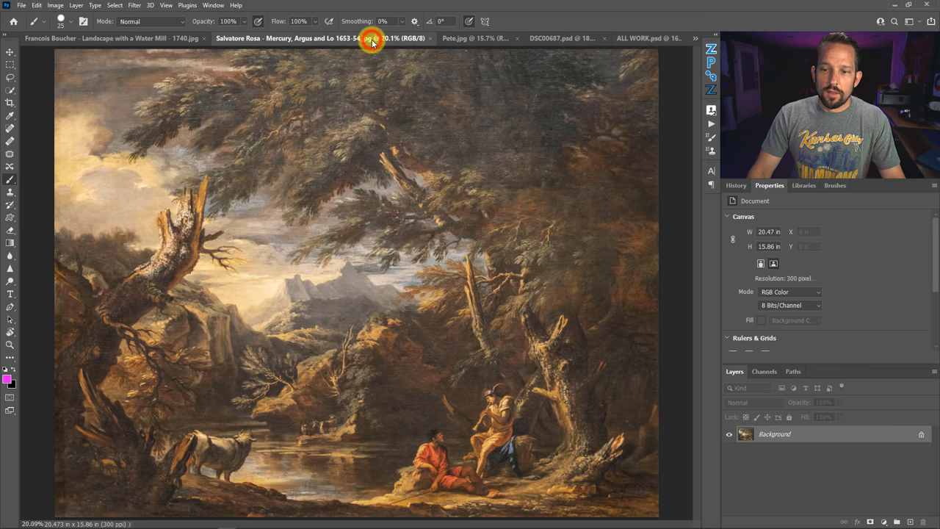
{"action": "mouse_move", "coordinate": [373, 38]}
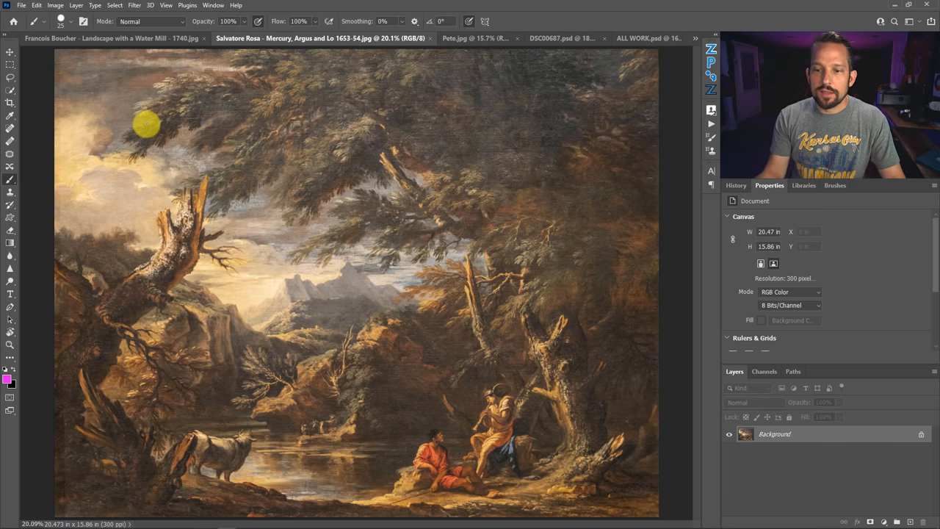
{"action": "mouse_move", "coordinate": [462, 439]}
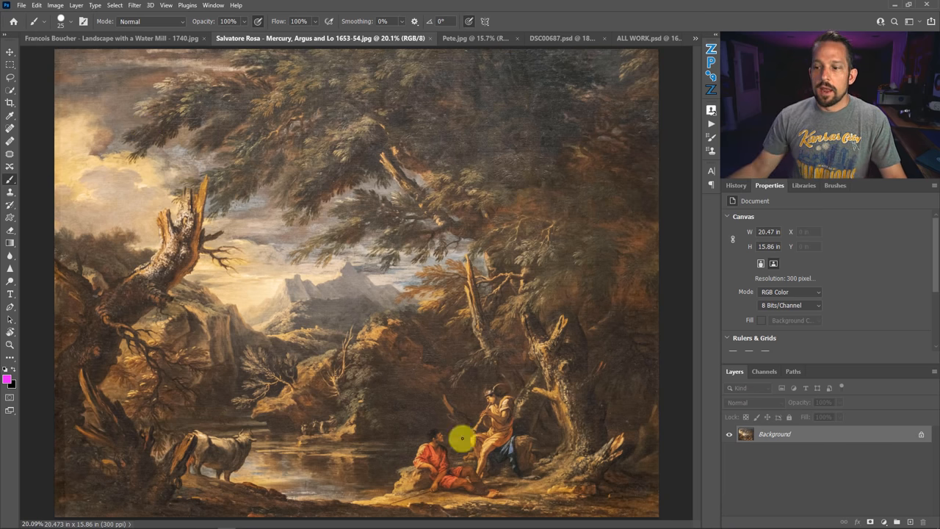
{"action": "left_click", "coordinate": [896, 521]}
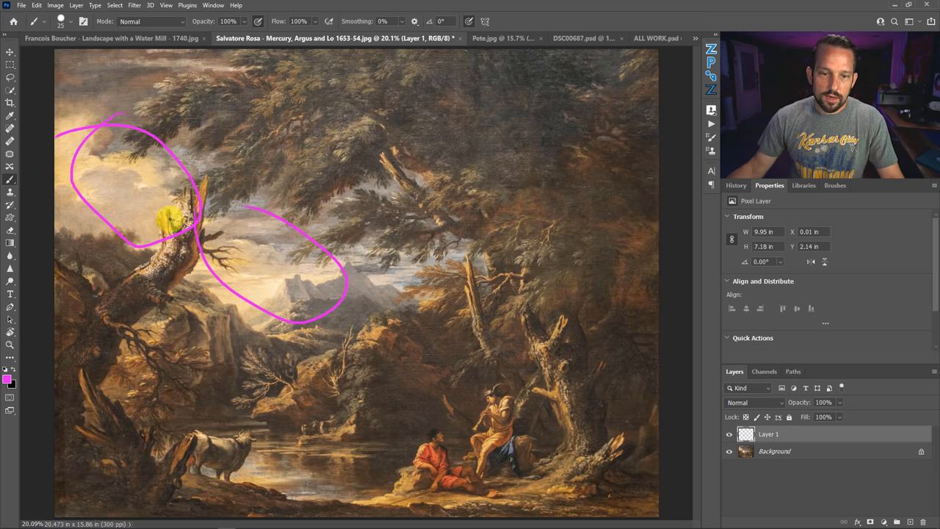
{"action": "left_click_drag", "start_coordinate": [168, 221], "coordinate": [103, 350]}
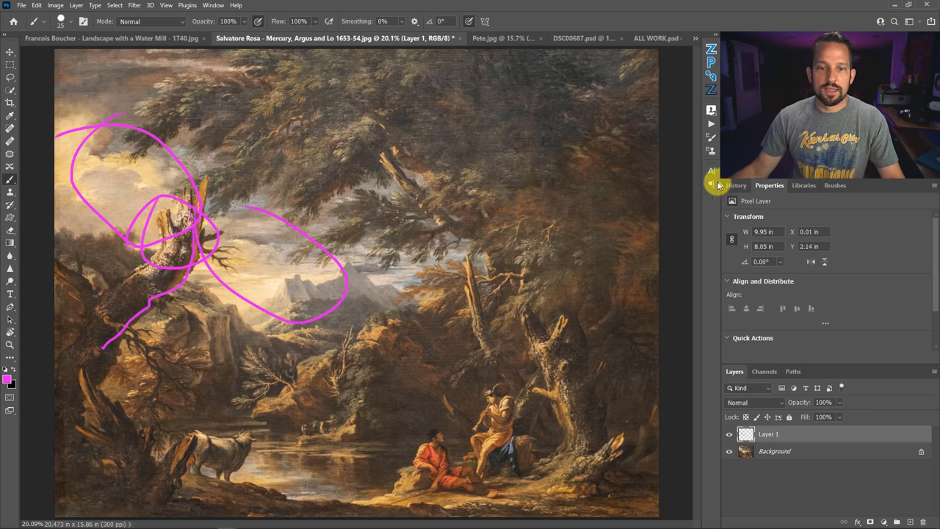
{"action": "mouse_move", "coordinate": [610, 300]}
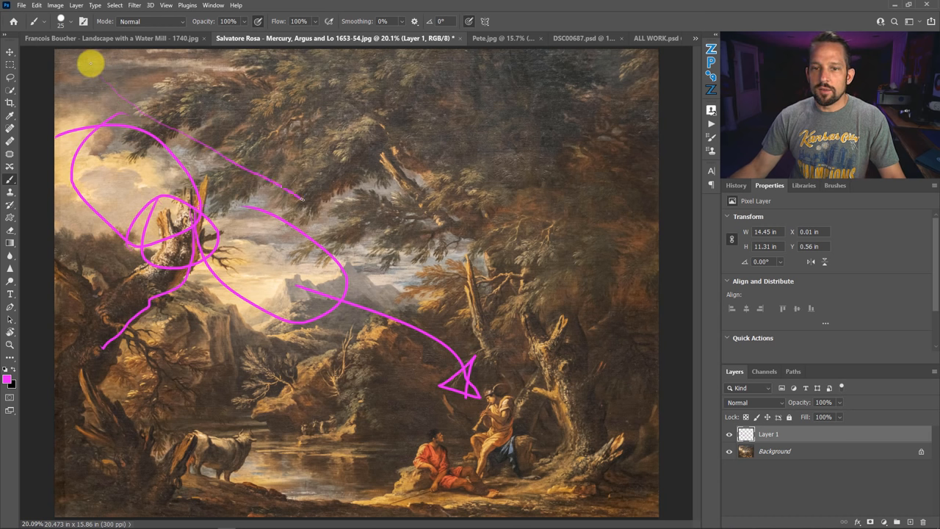
{"action": "left_click_drag", "start_coordinate": [309, 202], "coordinate": [432, 331]}
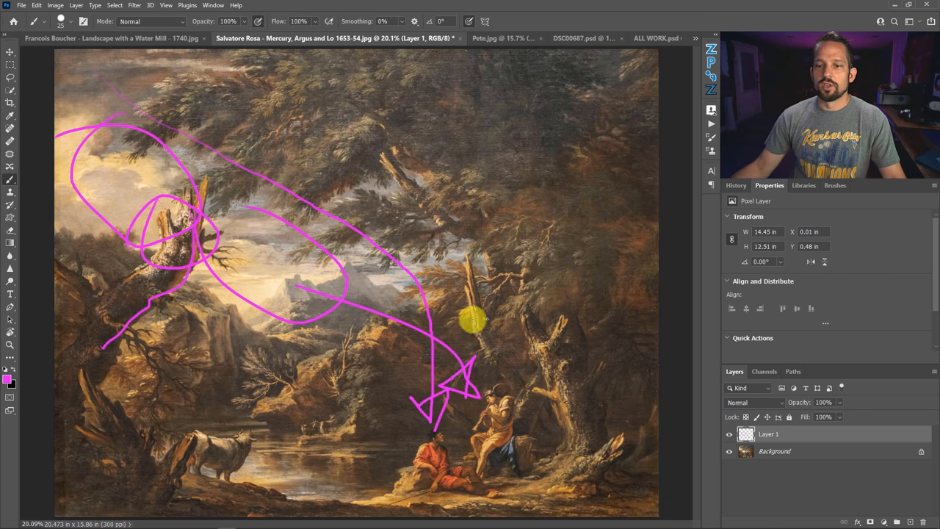
{"action": "left_click_drag", "start_coordinate": [470, 320], "coordinate": [208, 304]}
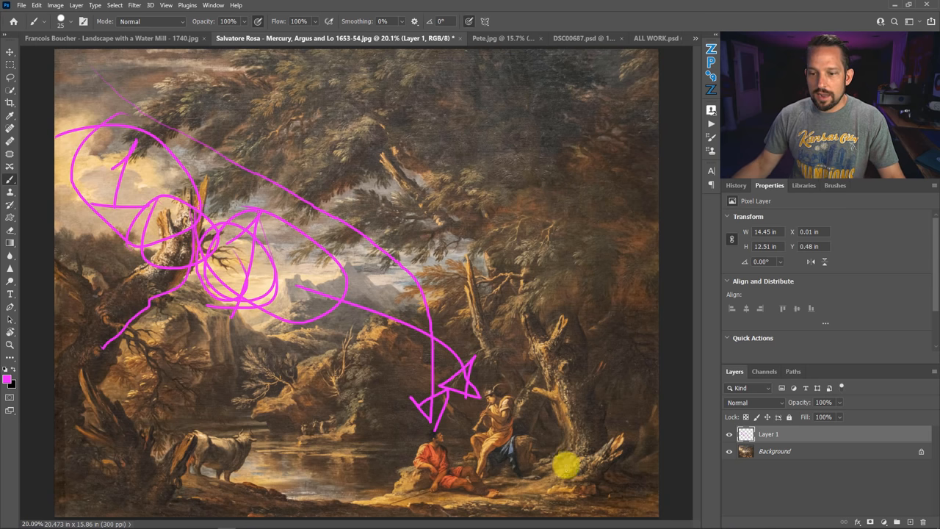
{"action": "left_click_drag", "start_coordinate": [507, 434], "coordinate": [595, 477]}
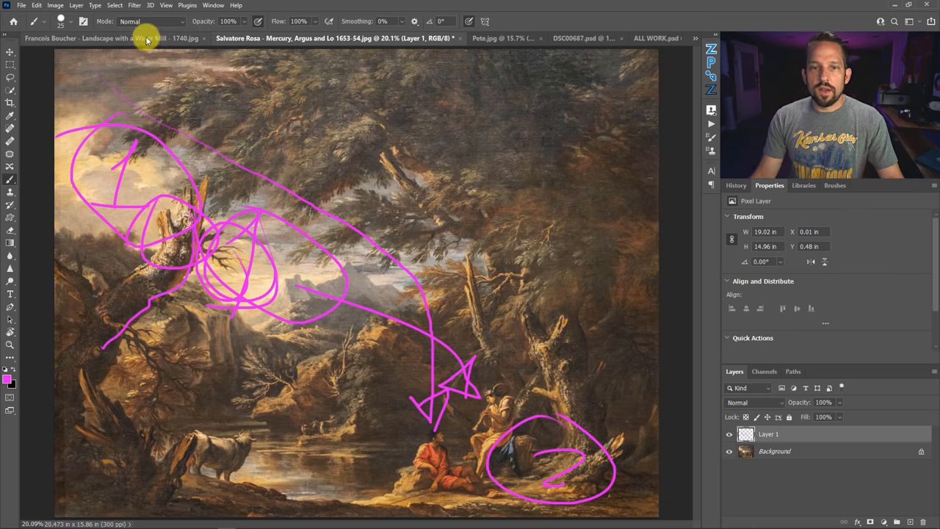
{"action": "mouse_move", "coordinate": [576, 361]}
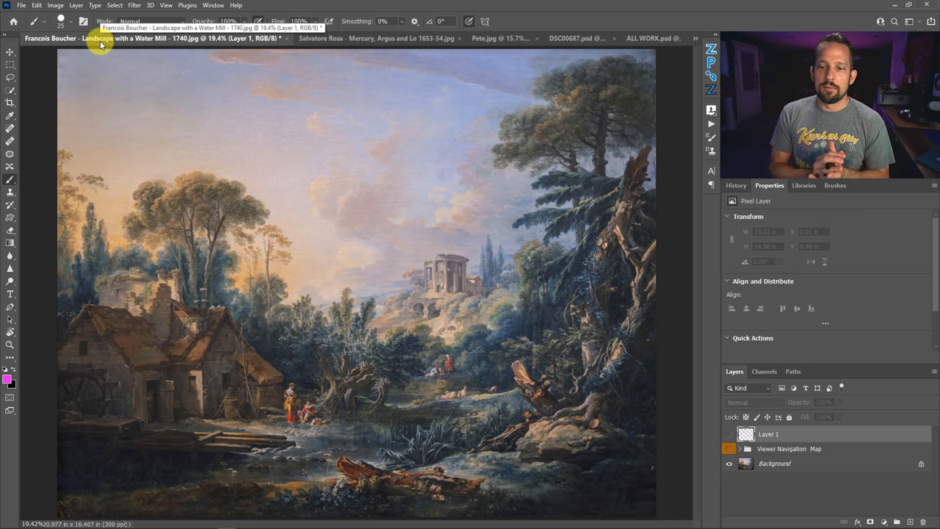
{"action": "mouse_move", "coordinate": [100, 44]}
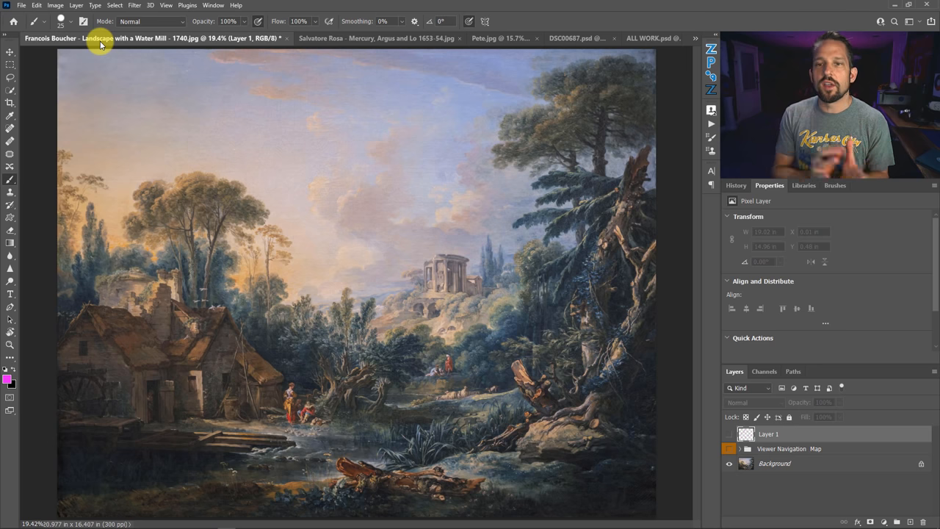
{"action": "mouse_move", "coordinate": [198, 120]}
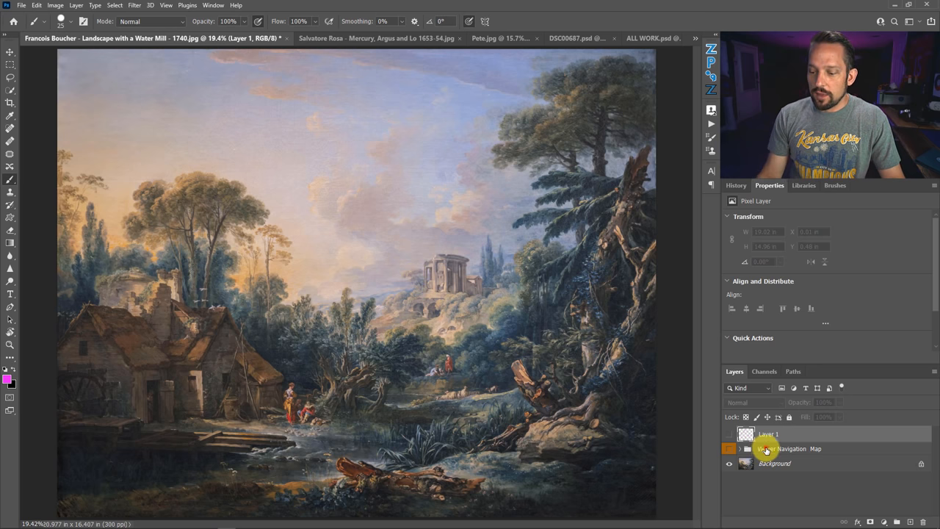
Delete the Viewer Navigation Map group and bring up the adjustment-layer menu.
{"action": "left_click", "coordinate": [775, 450]}
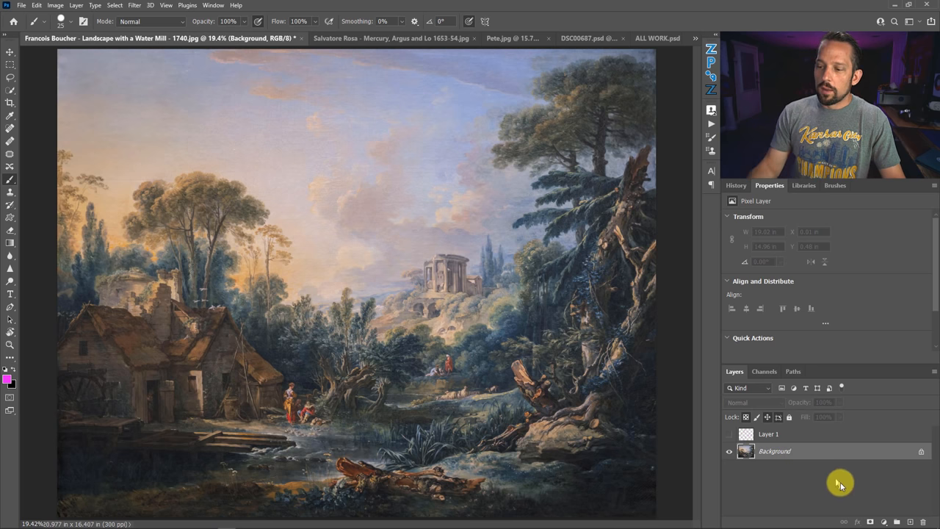
{"action": "left_click", "coordinate": [870, 521]}
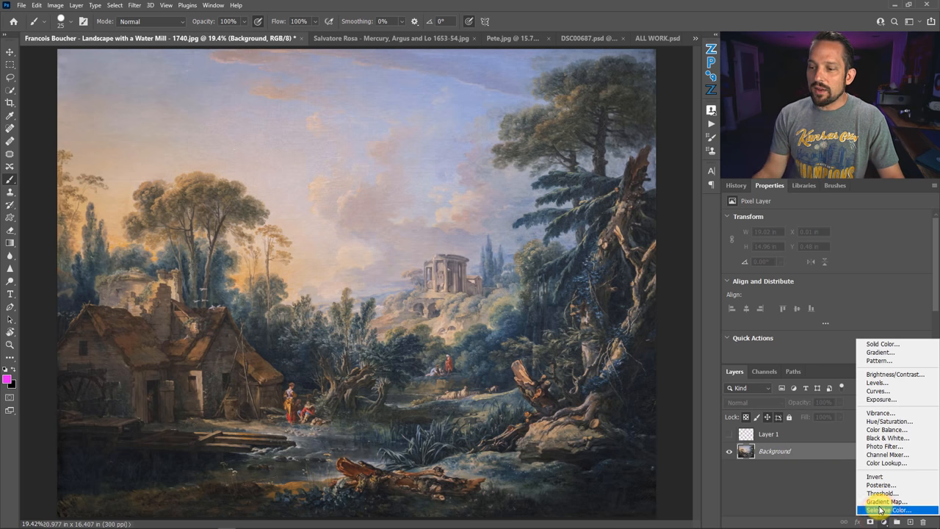
Add a Gradient Map adjustment using the black-to-white preset.
{"action": "left_click", "coordinate": [884, 502]}
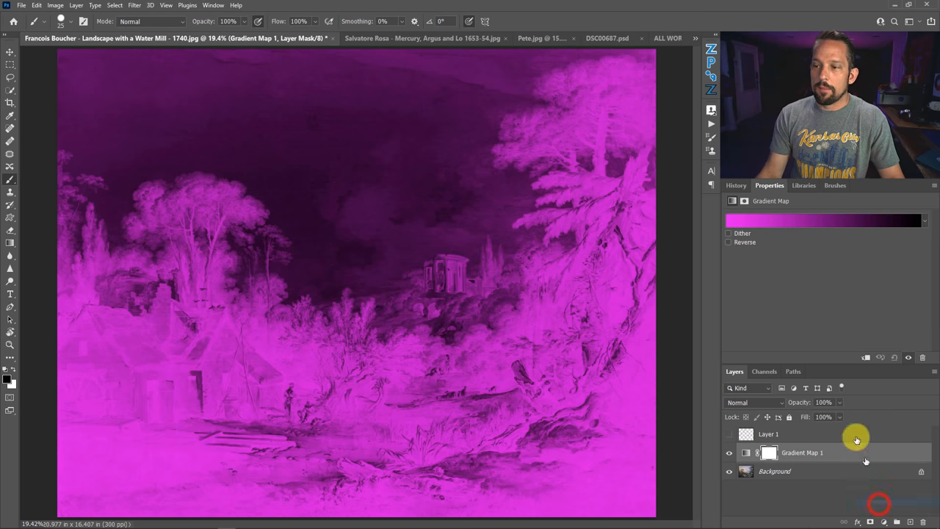
{"action": "left_click", "coordinate": [822, 220]}
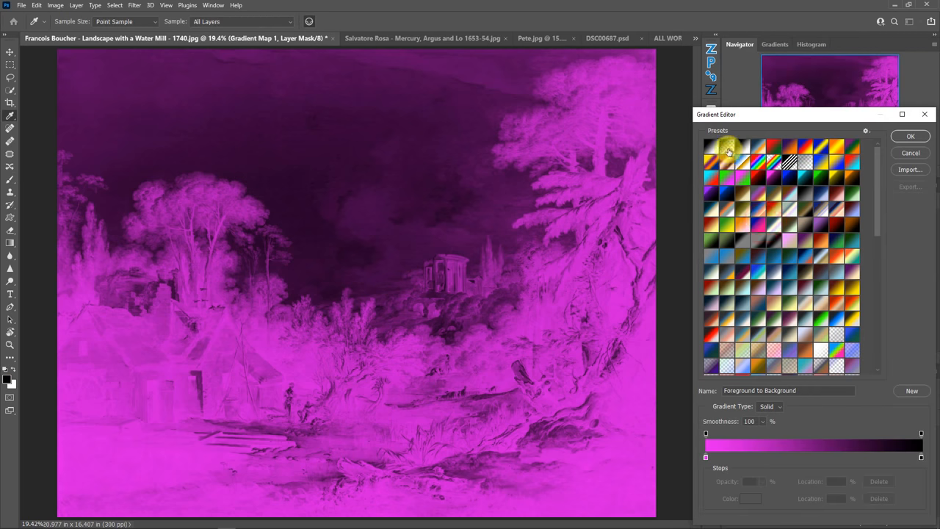
{"action": "left_click", "coordinate": [911, 135]}
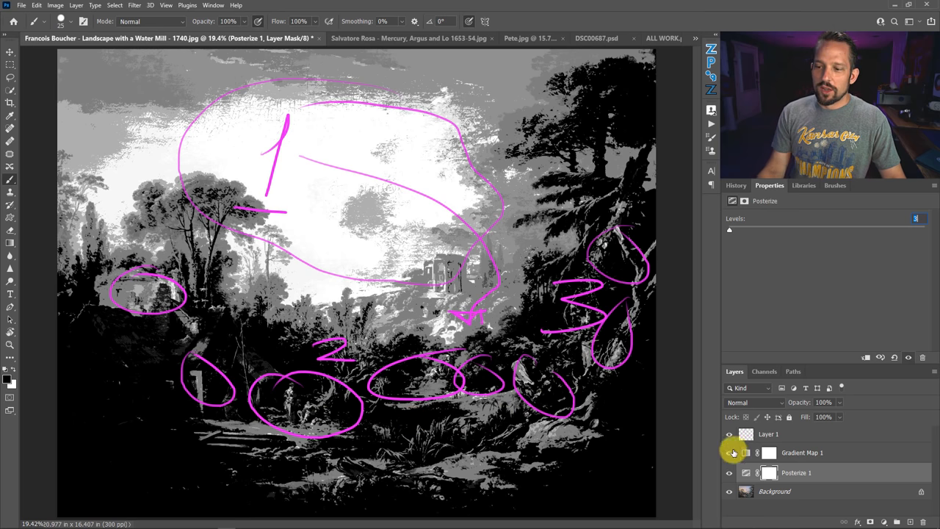
Toggle layer visibility so the mill scene shows as a plain gray posterized map without the pink loops.
{"action": "left_click", "coordinate": [729, 452]}
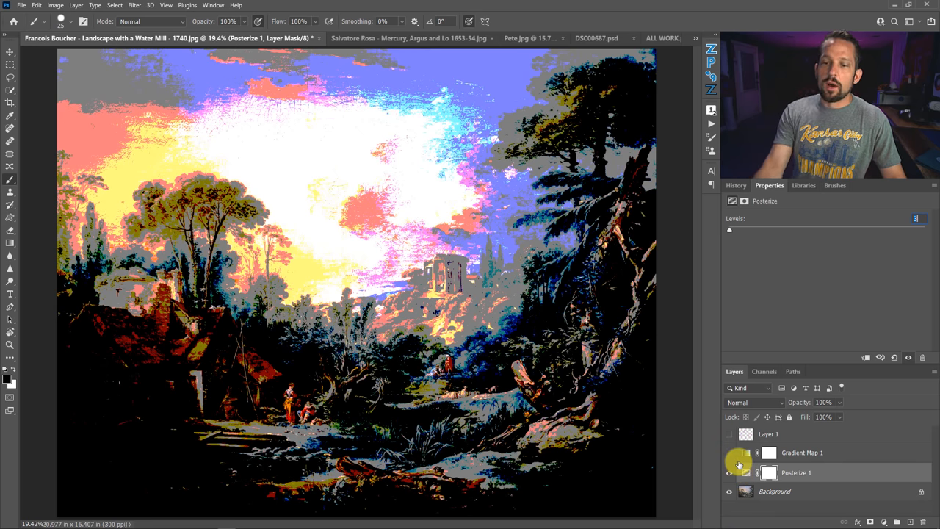
{"action": "left_click", "coordinate": [729, 452]}
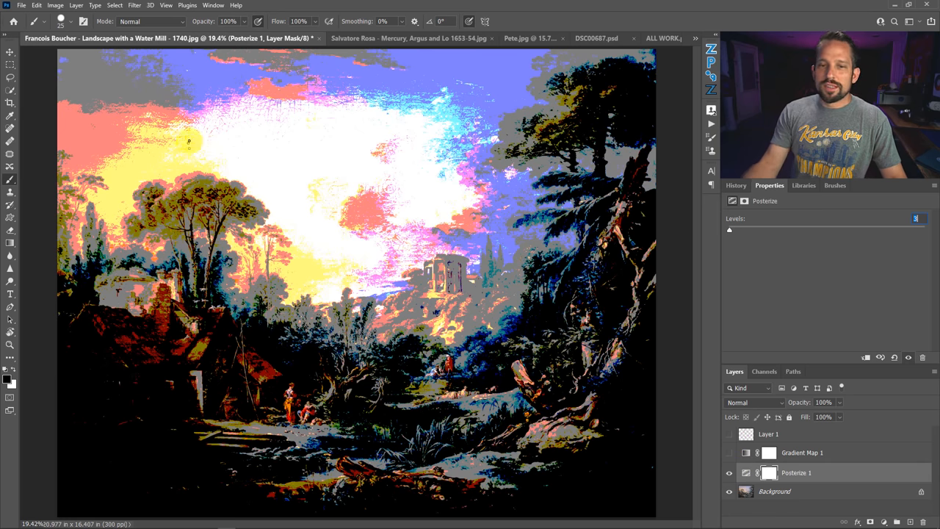
{"action": "mouse_move", "coordinate": [432, 275]}
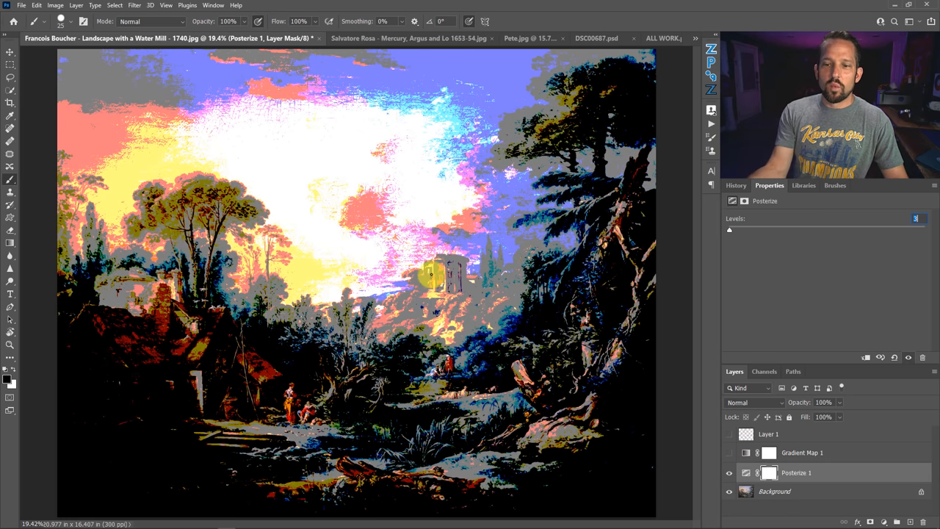
{"action": "mouse_move", "coordinate": [676, 448]}
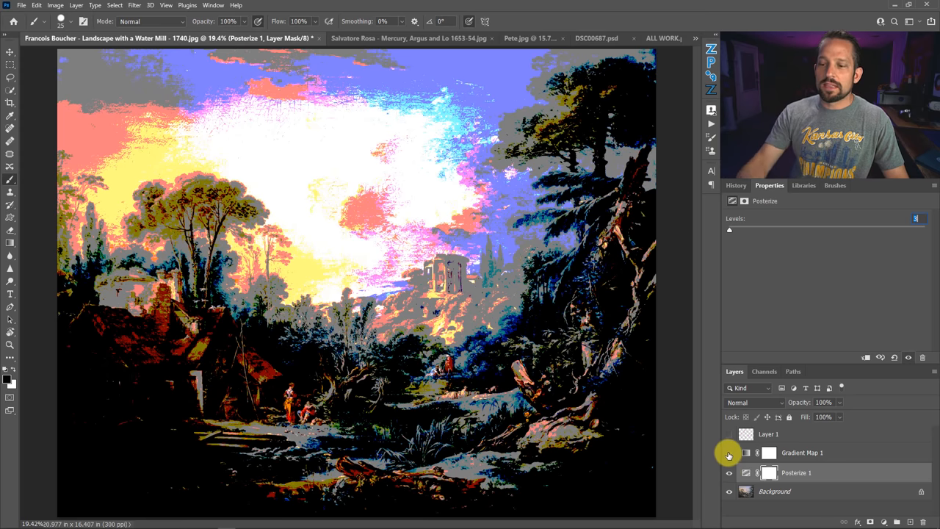
{"action": "left_click", "coordinate": [729, 453]}
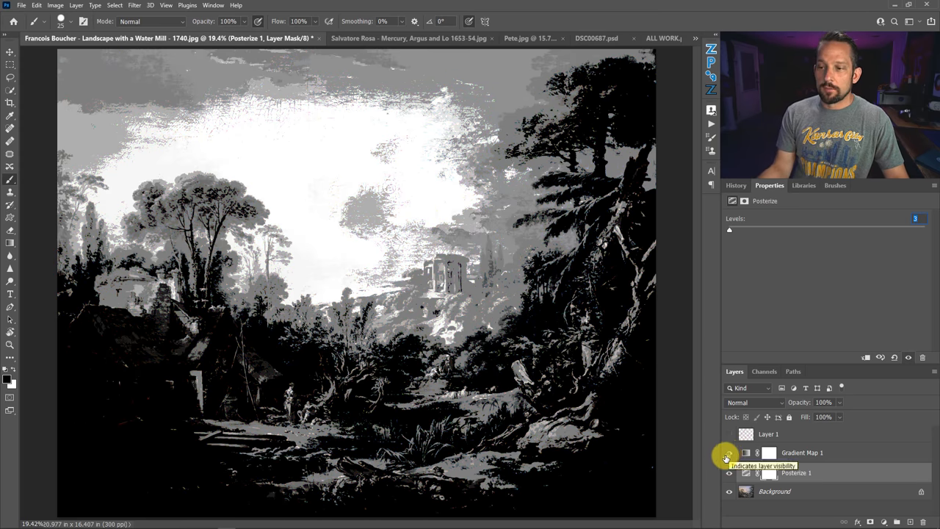
{"action": "left_click", "coordinate": [728, 452]}
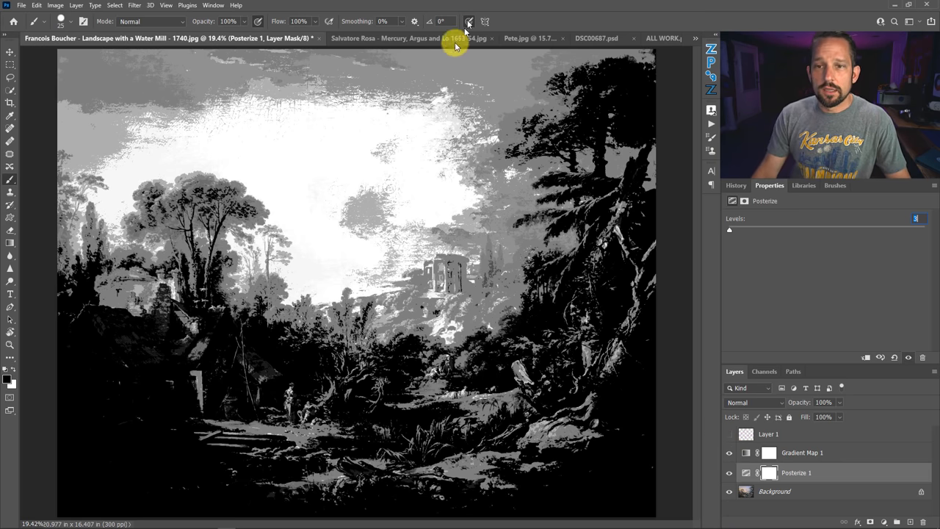
Run the Viewer Navigation Map action on the Rosa painting, hide the pink lines, and compare the map on and off.
{"action": "left_click", "coordinate": [397, 39]}
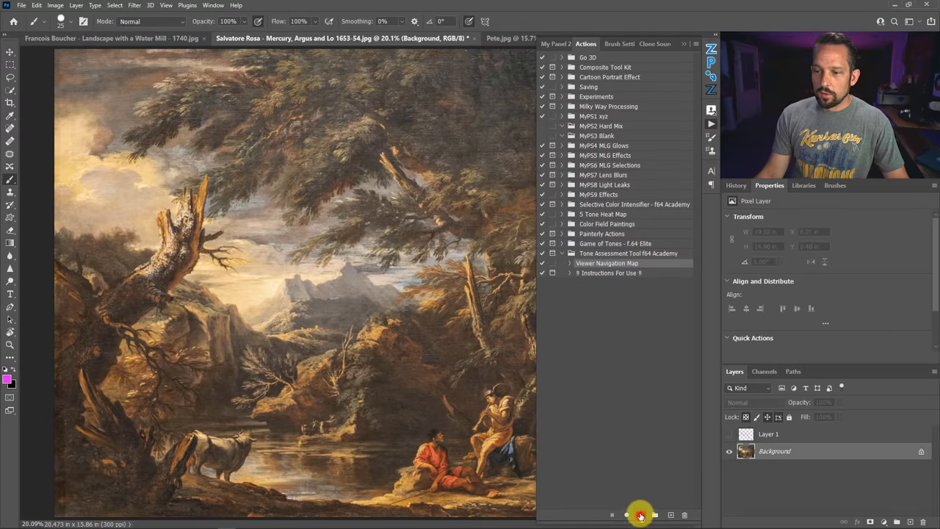
{"action": "left_click", "coordinate": [640, 514]}
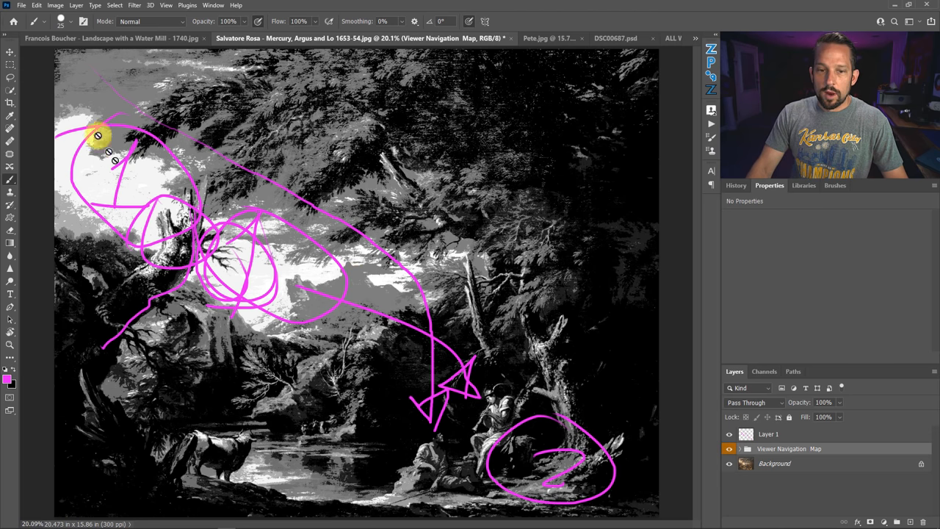
{"action": "mouse_move", "coordinate": [235, 243]}
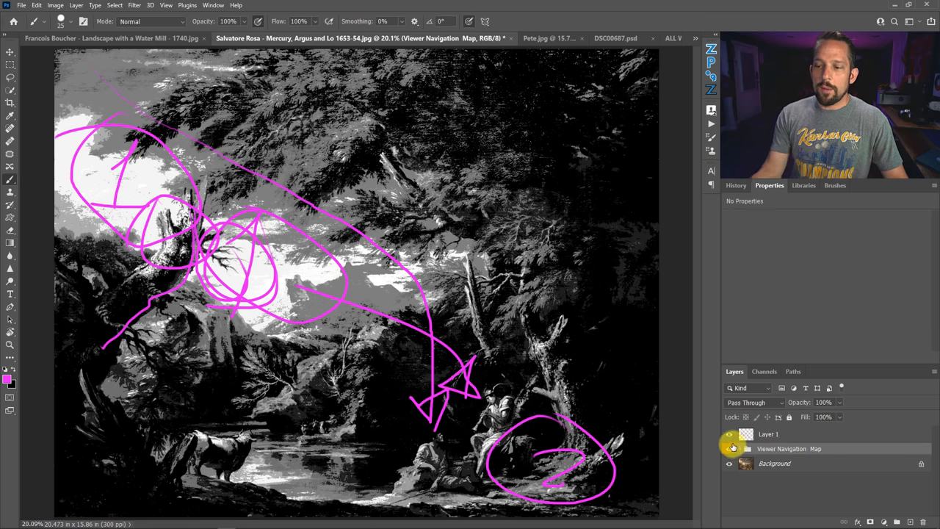
{"action": "left_click", "coordinate": [729, 433]}
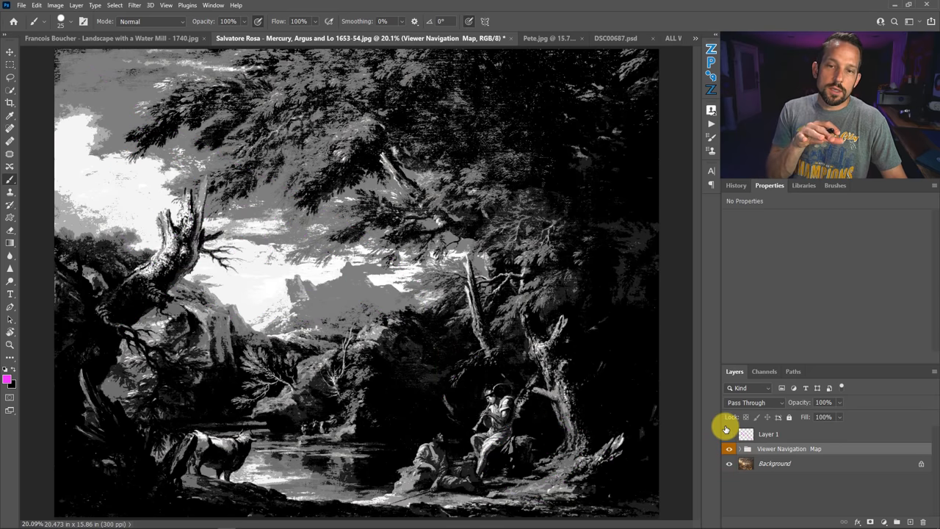
{"action": "left_click", "coordinate": [729, 433]}
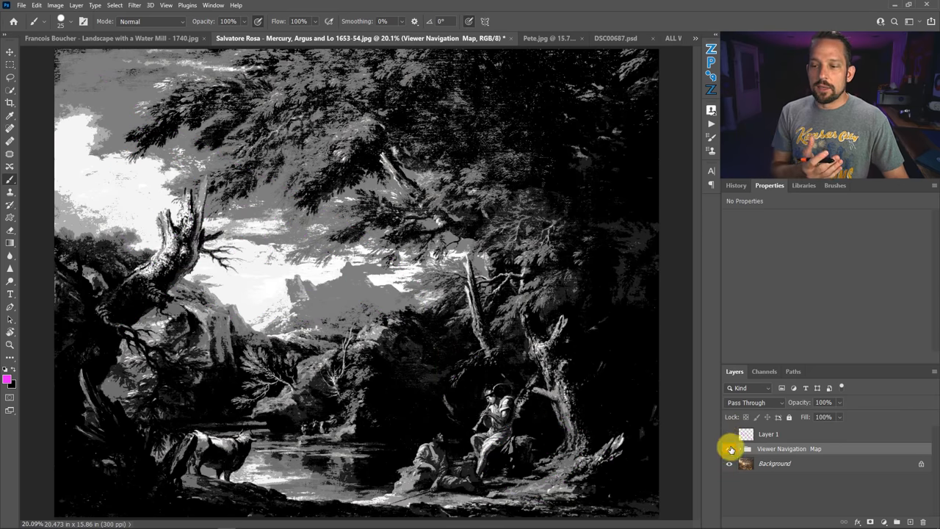
{"action": "left_click", "coordinate": [728, 449]}
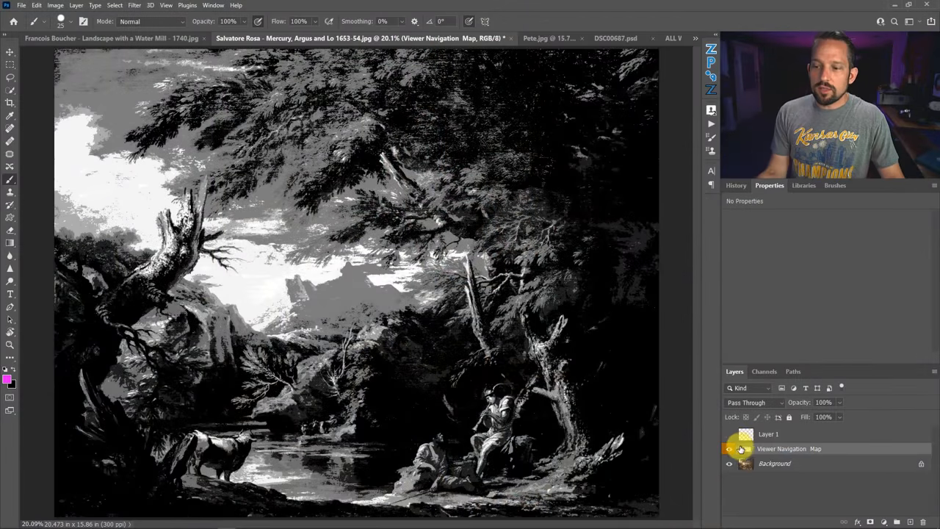
{"action": "left_click", "coordinate": [729, 449]}
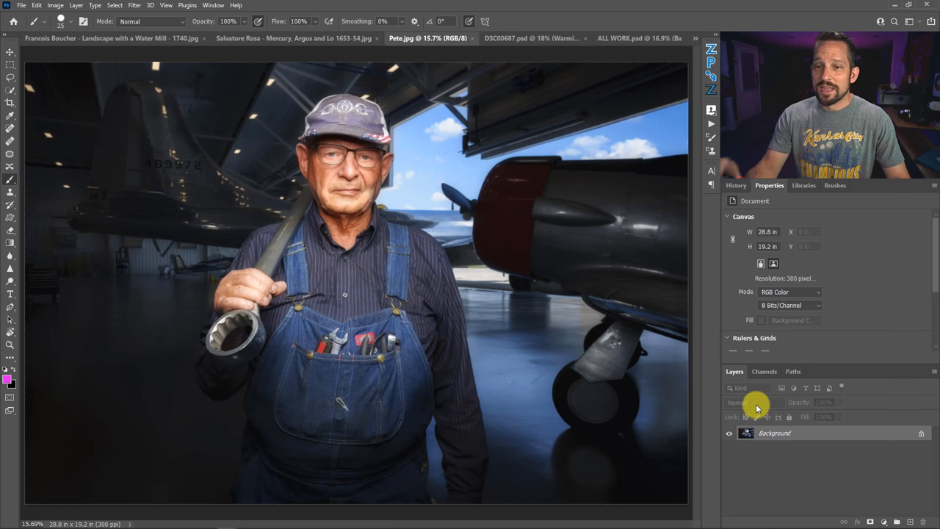
{"action": "mouse_move", "coordinate": [717, 123]}
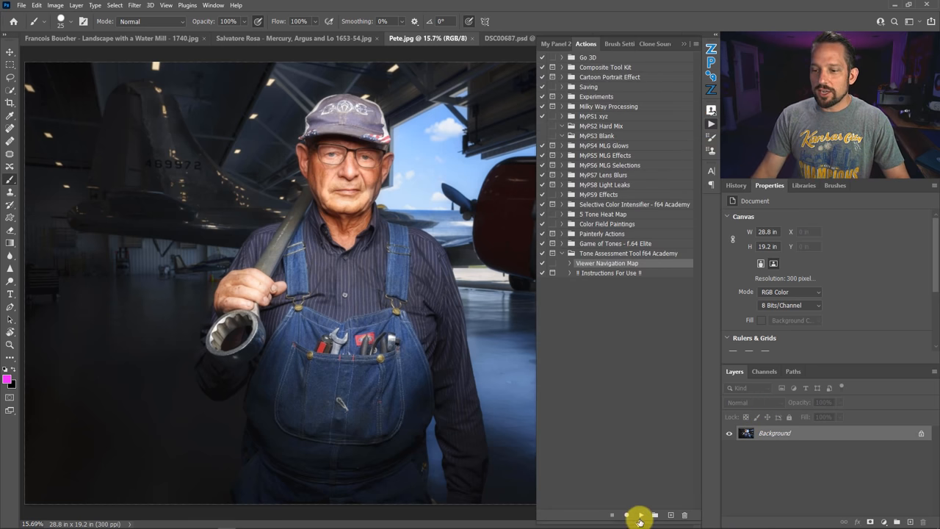
Play the Viewer Navigation Map action on the hangar portrait.
{"action": "left_click", "coordinate": [641, 514]}
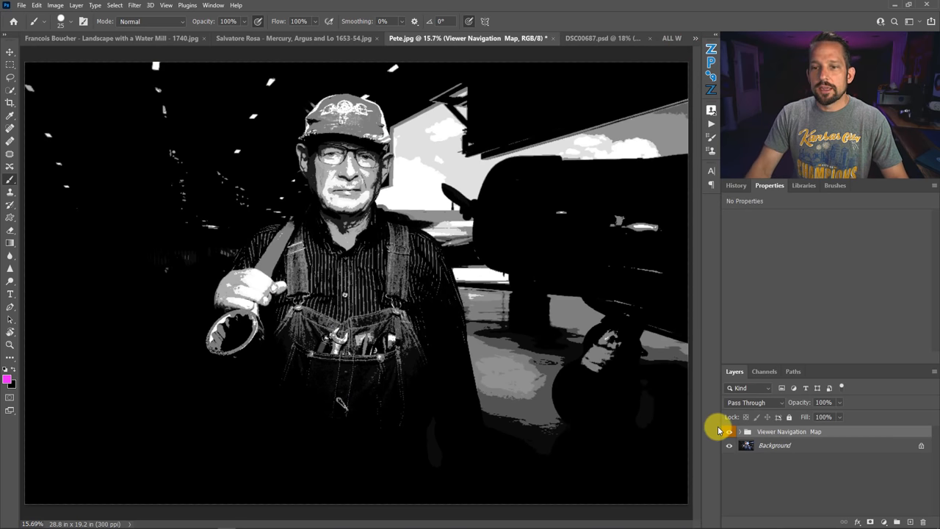
Toggle the navigation-map group against the colour photo several times, leaving the gray map visible.
{"action": "left_click", "coordinate": [728, 432]}
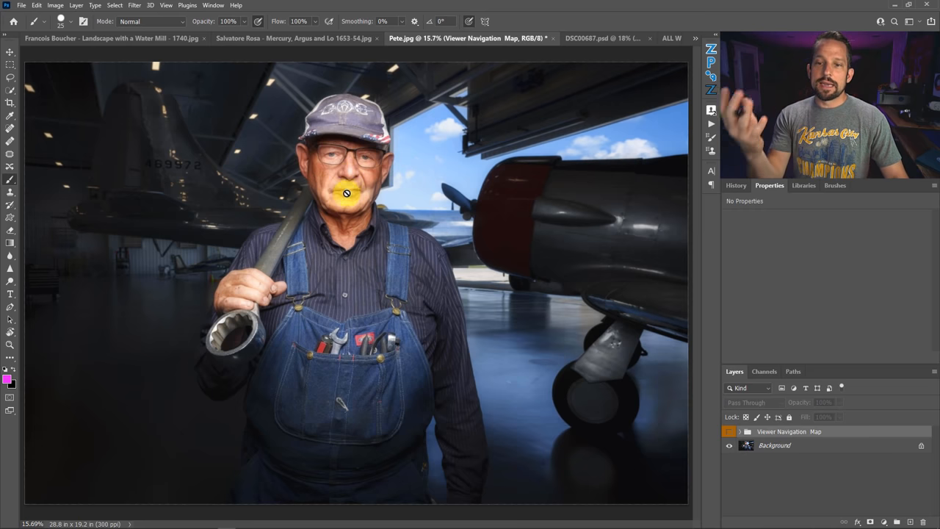
{"action": "mouse_move", "coordinate": [213, 200]}
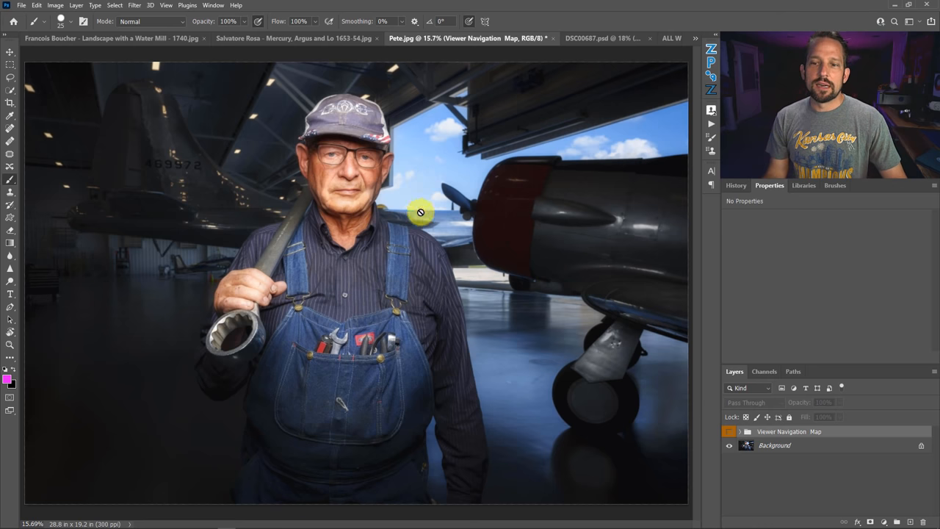
{"action": "mouse_move", "coordinate": [385, 197]}
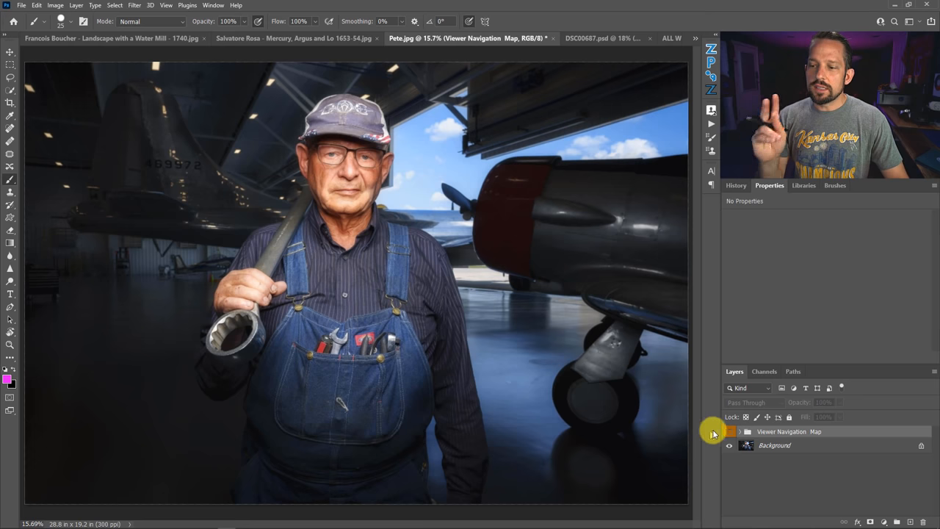
{"action": "left_click", "coordinate": [728, 432]}
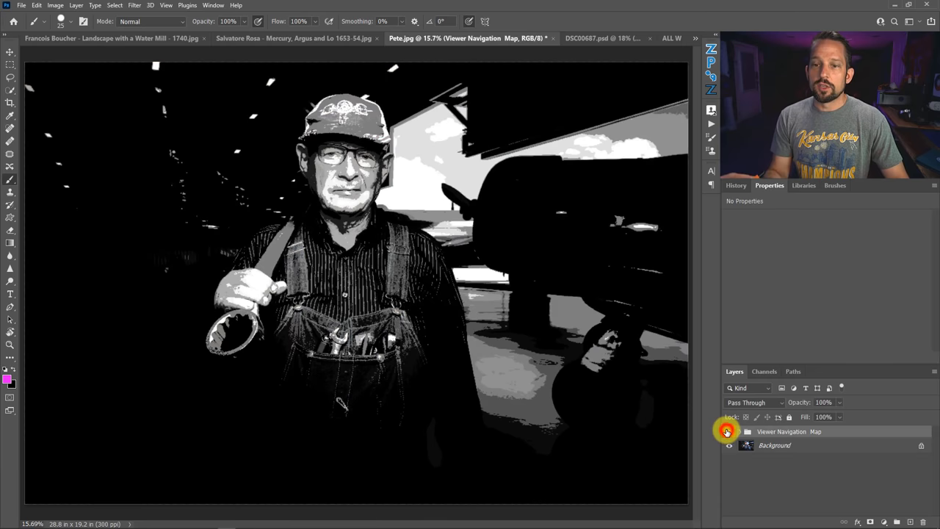
{"action": "left_click", "coordinate": [729, 432]}
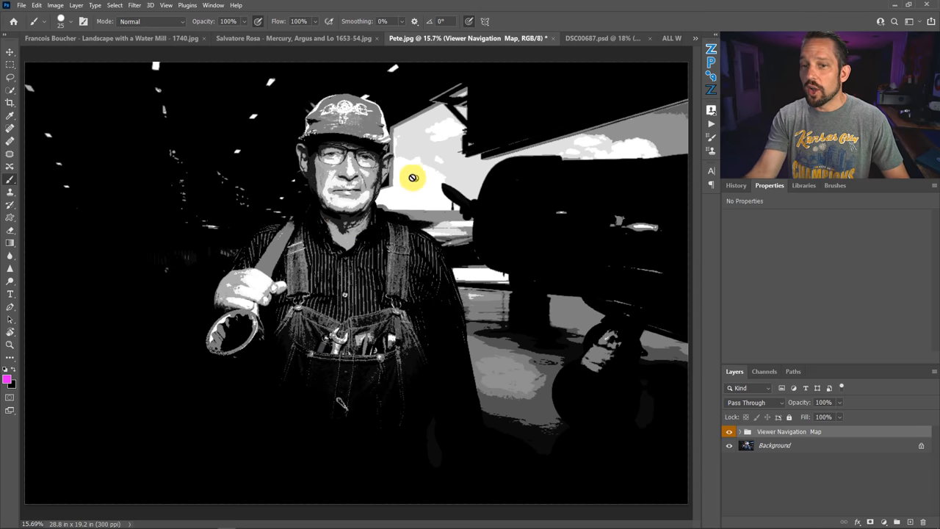
{"action": "mouse_move", "coordinate": [699, 408]}
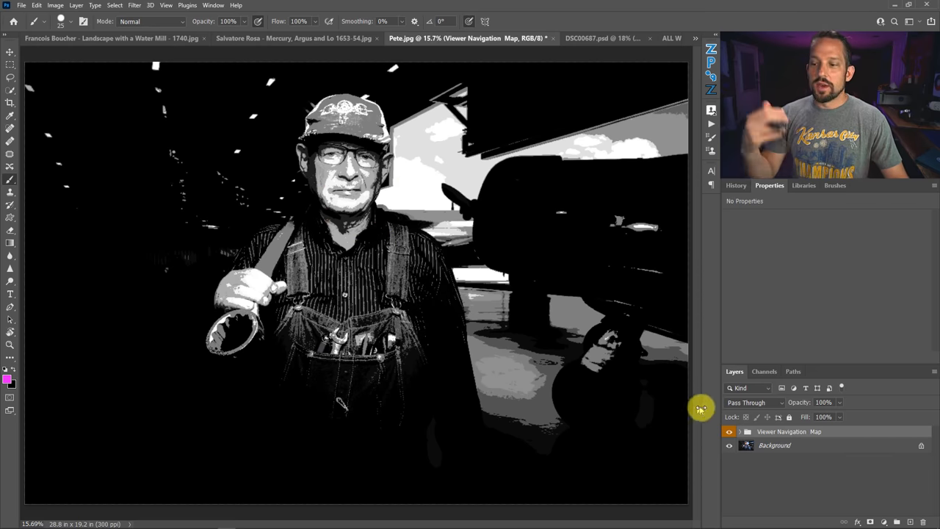
{"action": "mouse_move", "coordinate": [722, 420]}
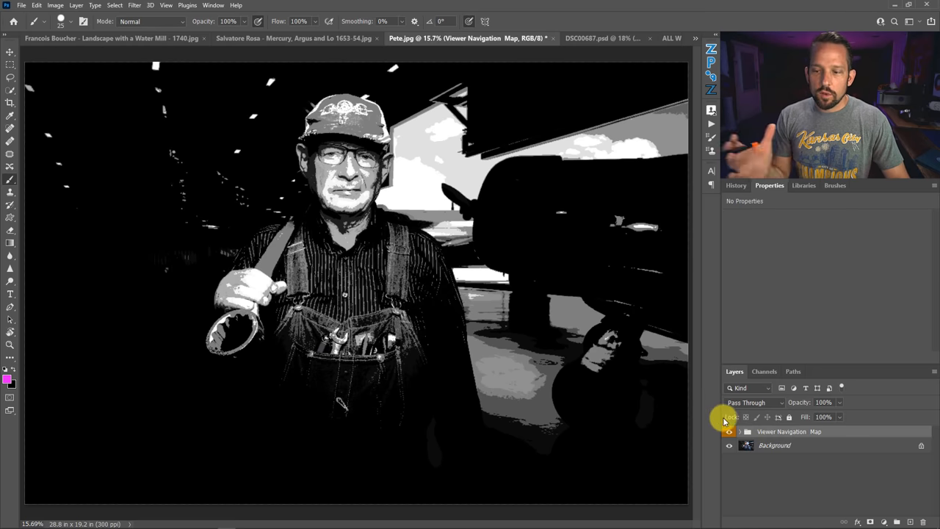
{"action": "left_click", "coordinate": [729, 432]}
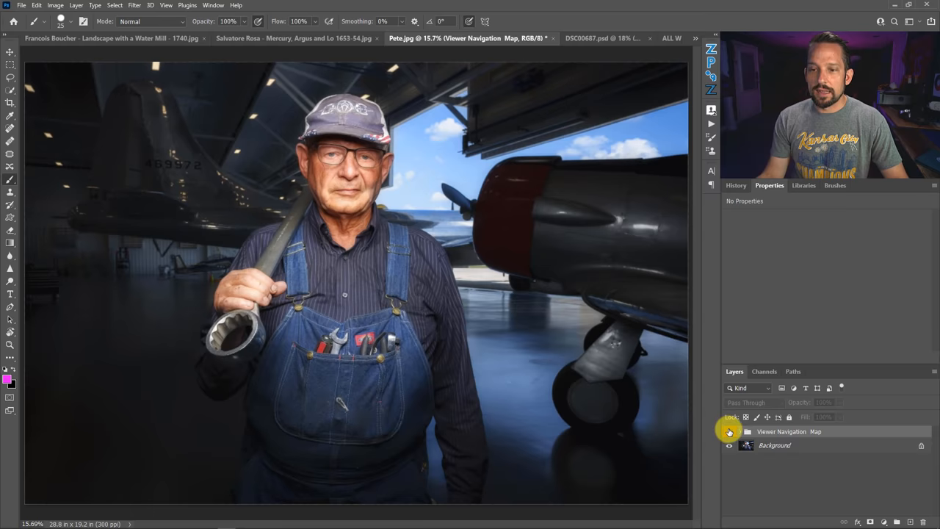
{"action": "left_click", "coordinate": [729, 432]}
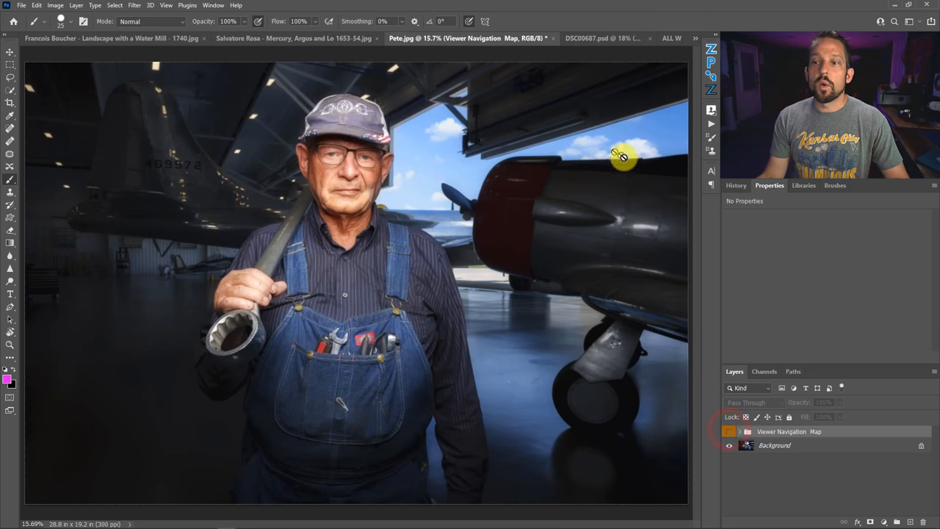
{"action": "mouse_move", "coordinate": [625, 159]}
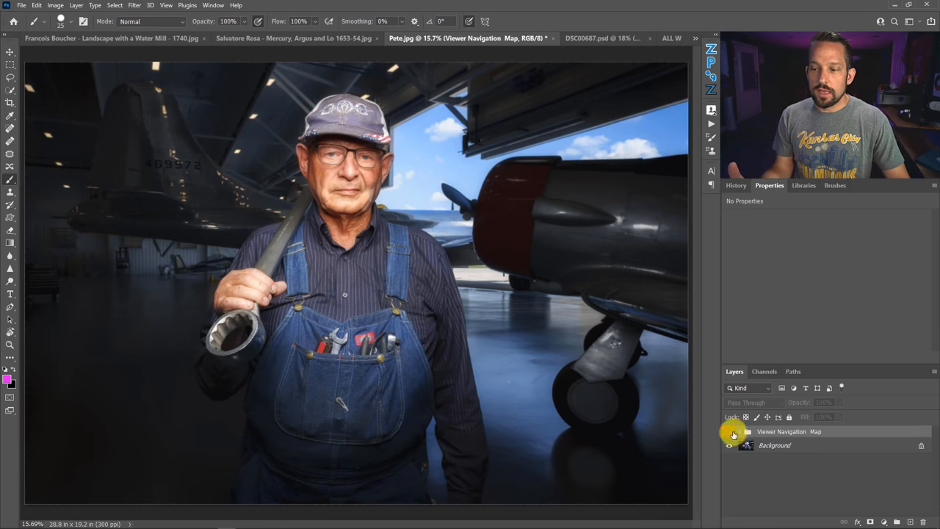
{"action": "left_click", "coordinate": [729, 432]}
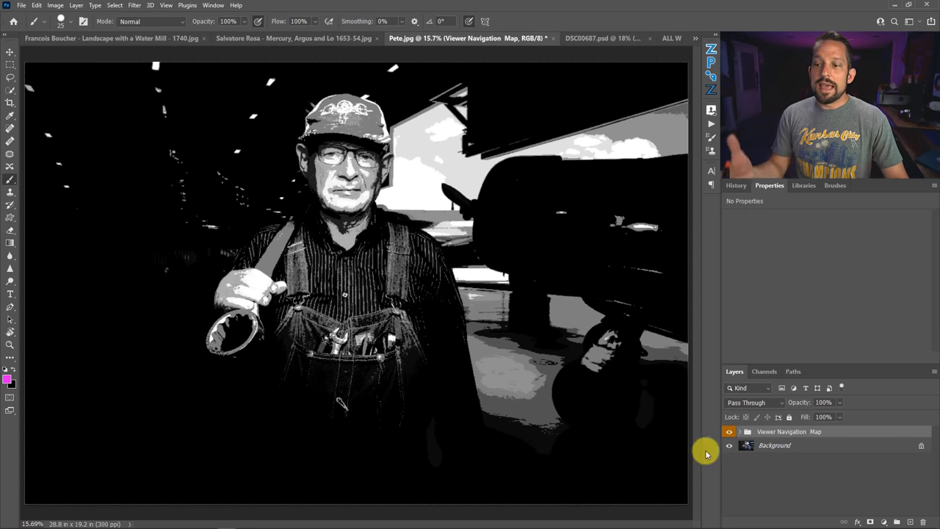
{"action": "mouse_move", "coordinate": [567, 294]}
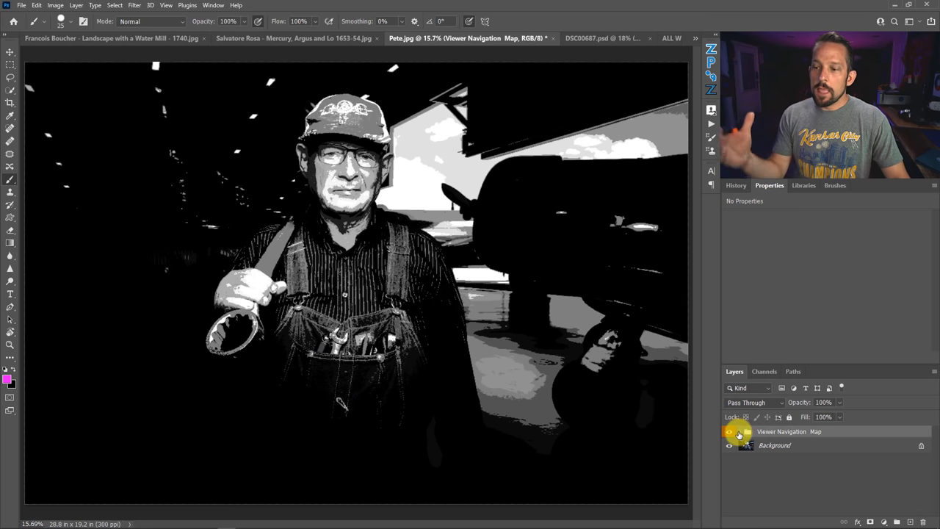
Expand the map group, hide the 3 Level Nav Map posterize, then switch to the DSC00687.psd Yosemite photo.
{"action": "left_click", "coordinate": [740, 432]}
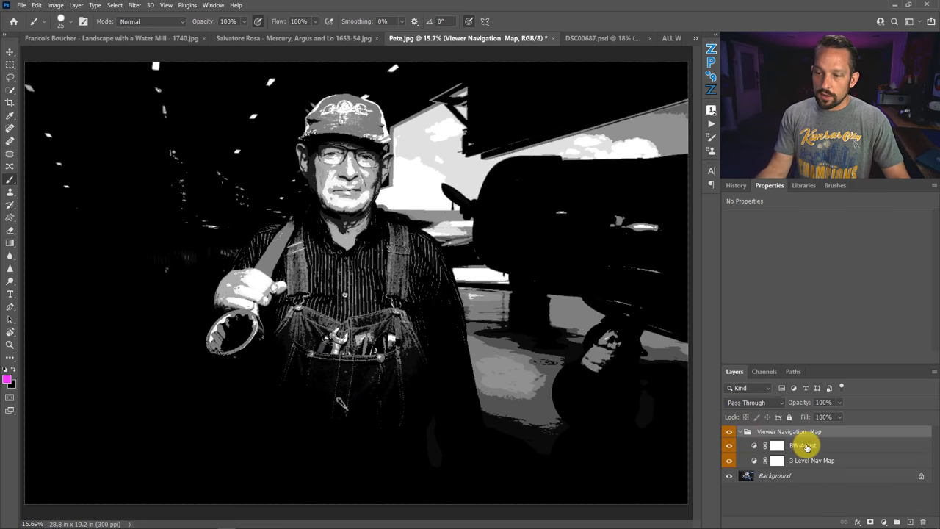
{"action": "left_click", "coordinate": [802, 445]}
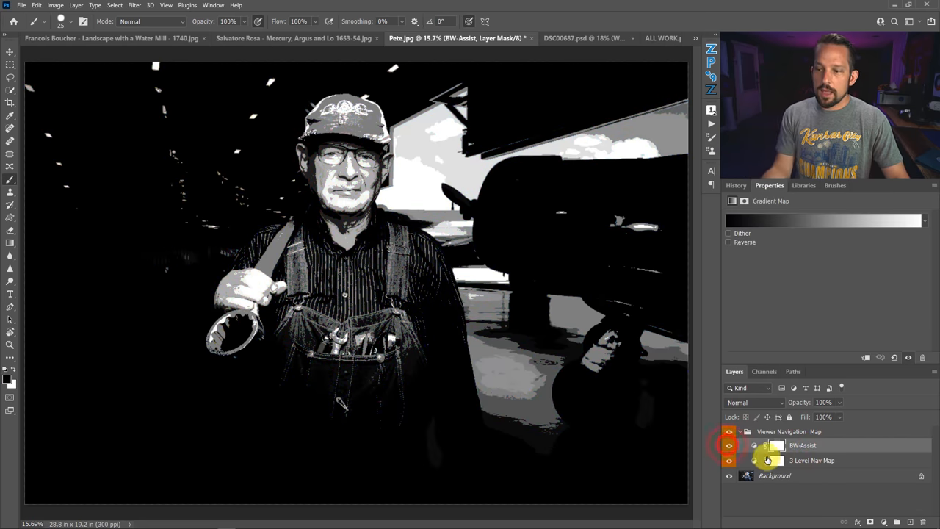
{"action": "left_click", "coordinate": [811, 462]}
{"action": "type", "text": "6"}
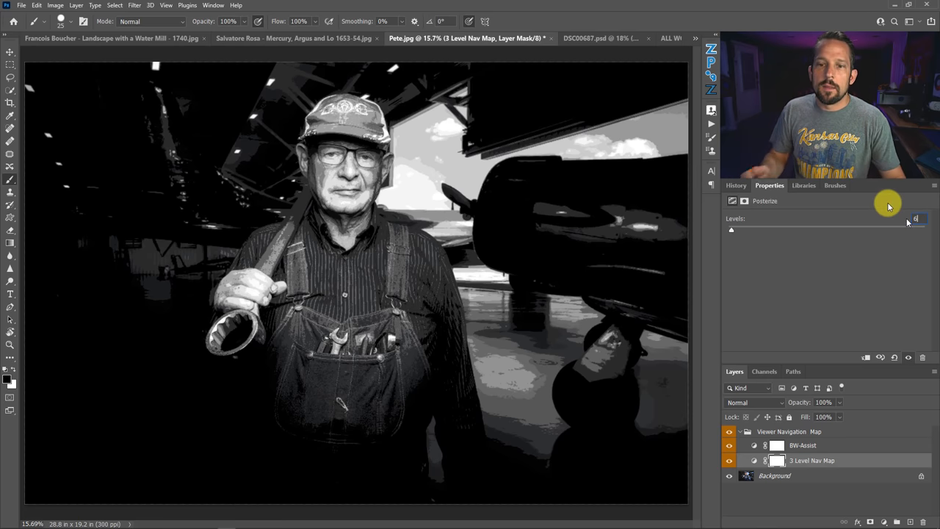
{"action": "left_click", "coordinate": [555, 38]}
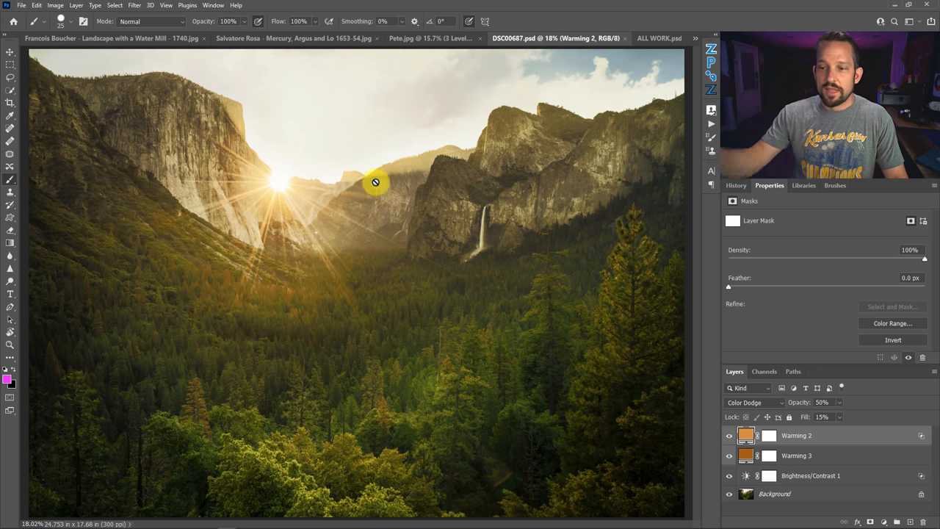
Run the Viewer Navigation Map action on the Yosemite photo and toggle the resulting map's visibility.
{"action": "left_click", "coordinate": [440, 39]}
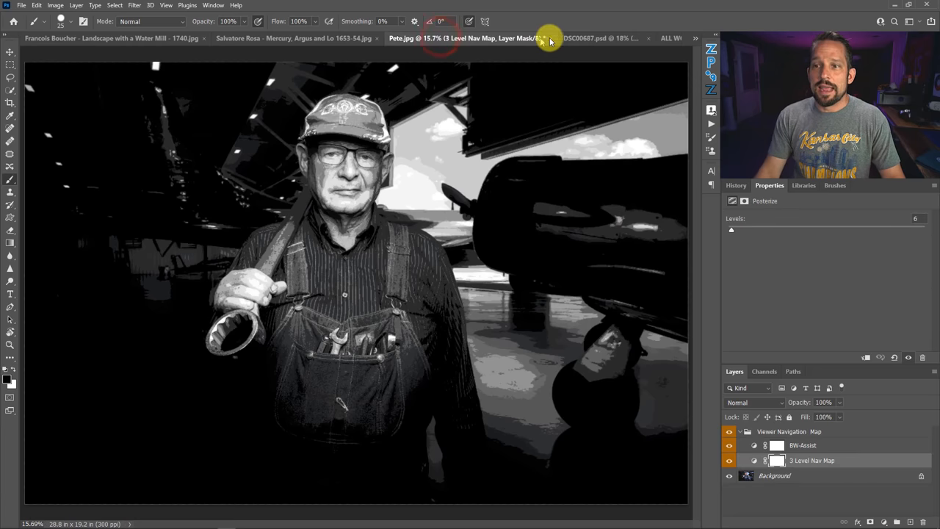
{"action": "left_click", "coordinate": [555, 39]}
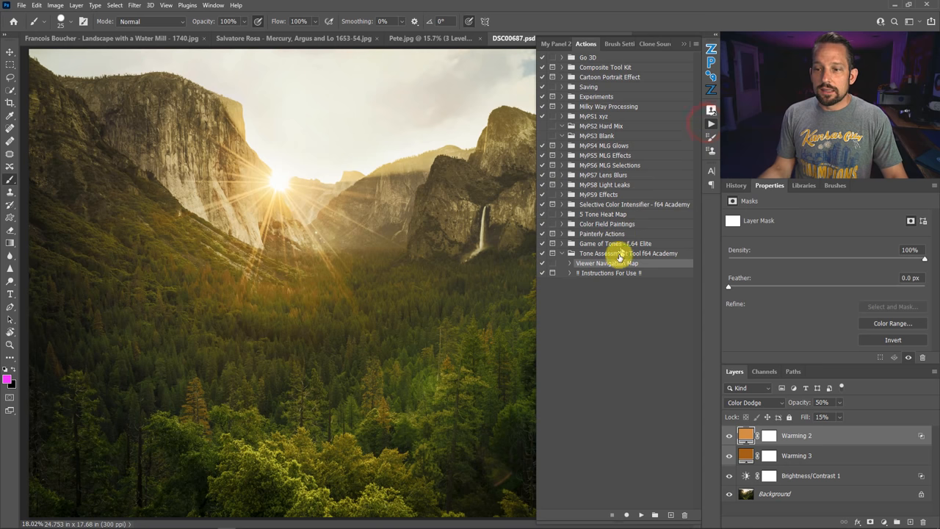
{"action": "left_click", "coordinate": [641, 514]}
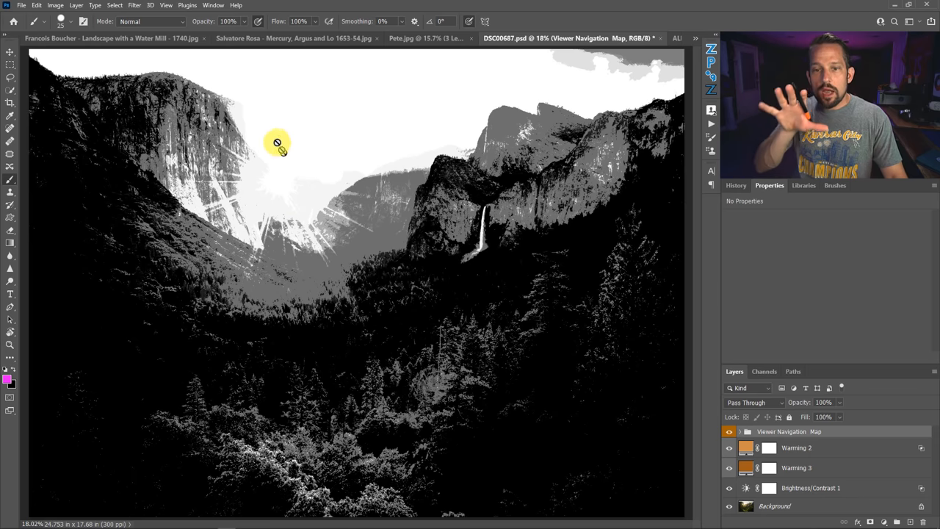
{"action": "mouse_move", "coordinate": [267, 138]}
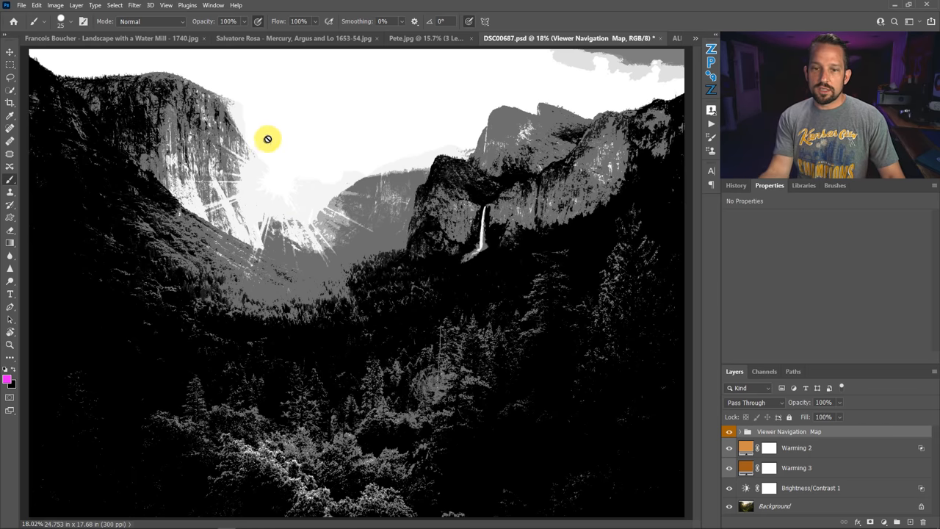
{"action": "mouse_move", "coordinate": [465, 110]}
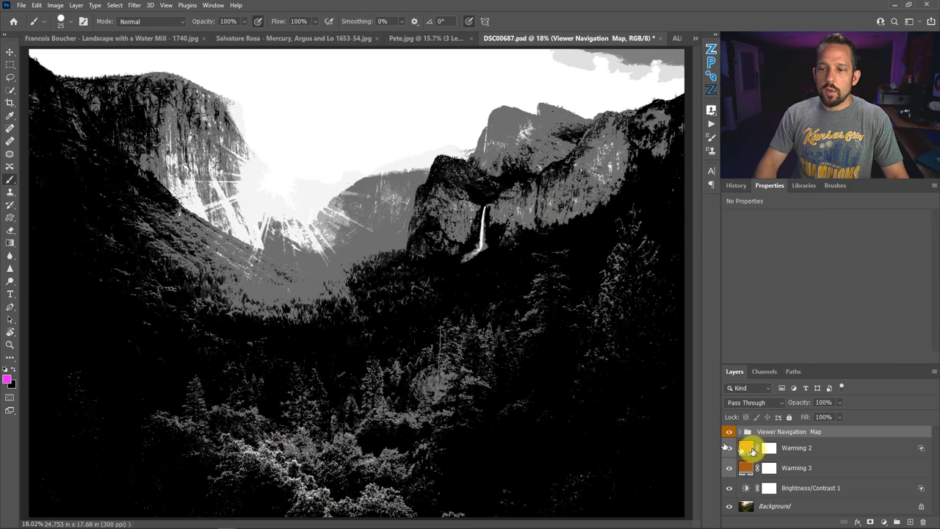
{"action": "left_click", "coordinate": [729, 432]}
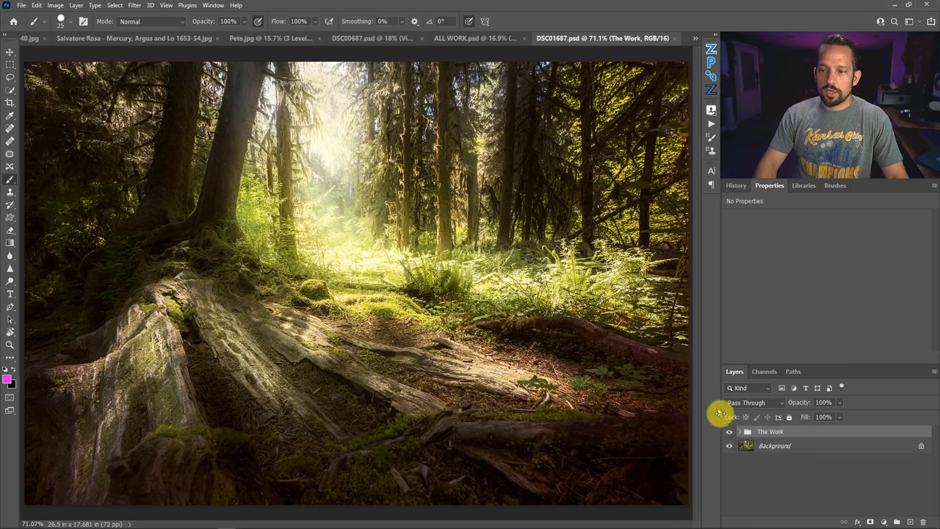
Toggle The Work group's visibility and run the Viewer Navigation Map action on DSC01687.psd.
{"action": "left_click", "coordinate": [729, 431]}
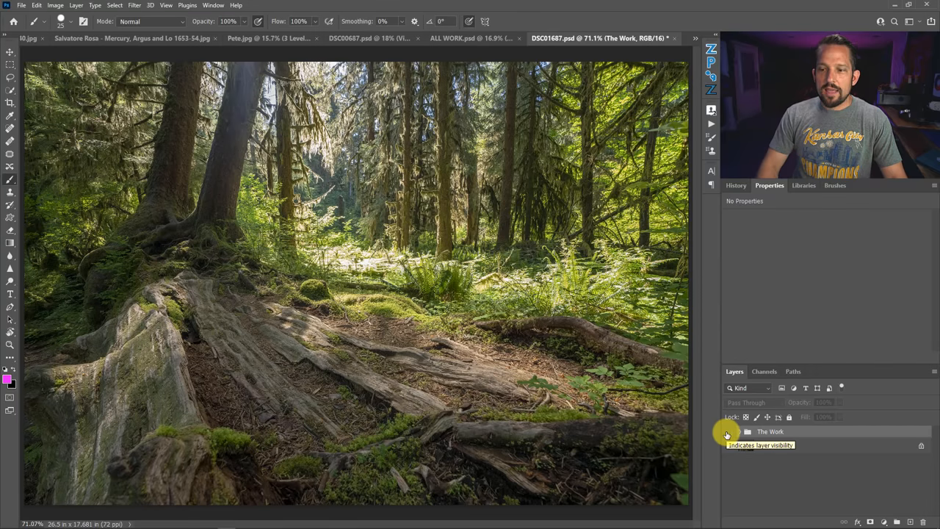
{"action": "left_click", "coordinate": [727, 432]}
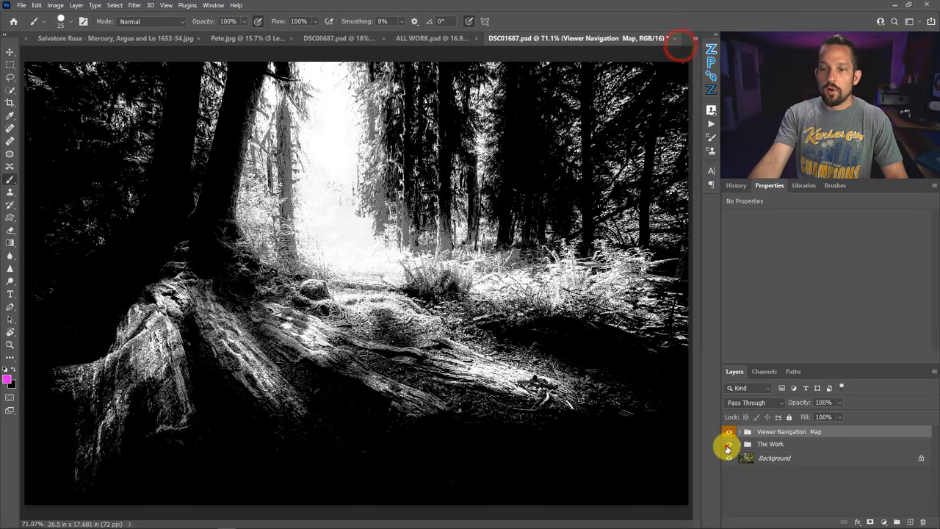
Toggle The Work group's visibility to compare the forest map with and without the edits.
{"action": "left_click", "coordinate": [728, 432]}
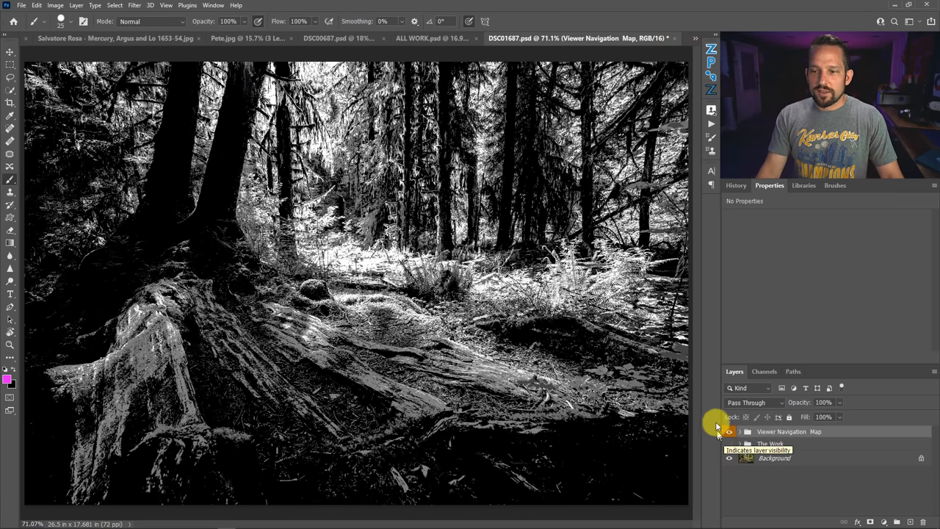
{"action": "left_click", "coordinate": [729, 432]}
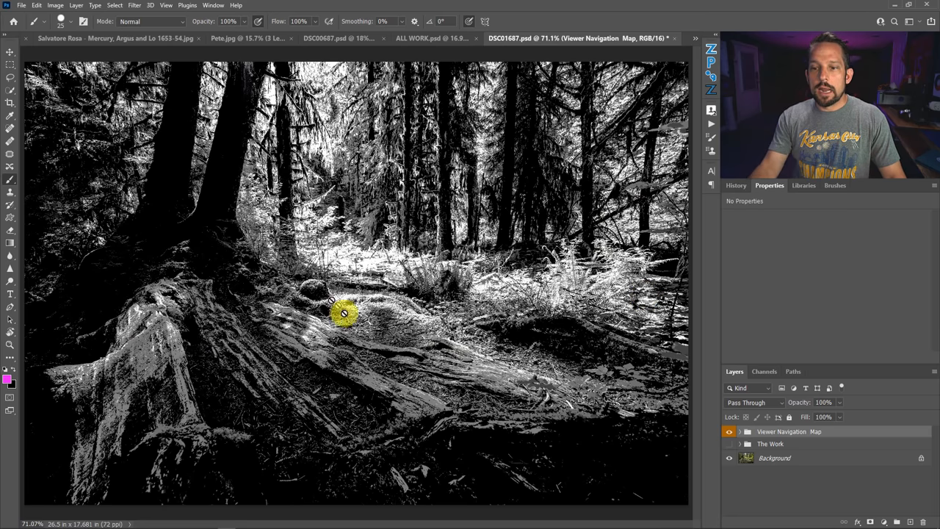
{"action": "mouse_move", "coordinate": [355, 326]}
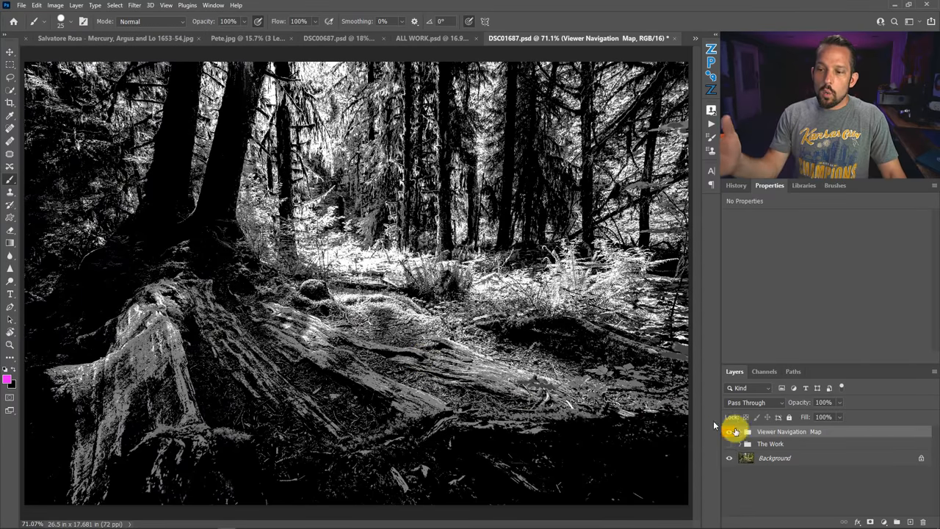
{"action": "left_click", "coordinate": [729, 444]}
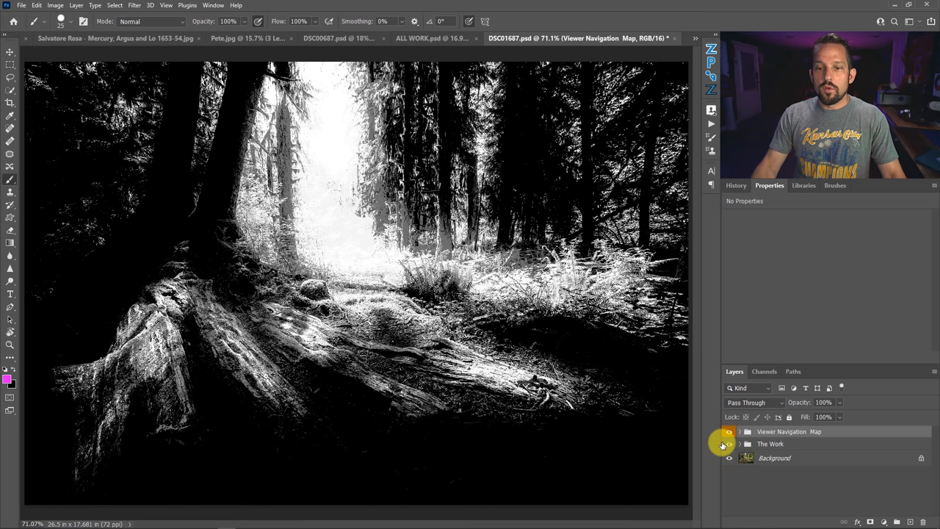
Hide the Viewer Navigation Map group so the finished warm-colour forest photo shows.
{"action": "left_click", "coordinate": [728, 459]}
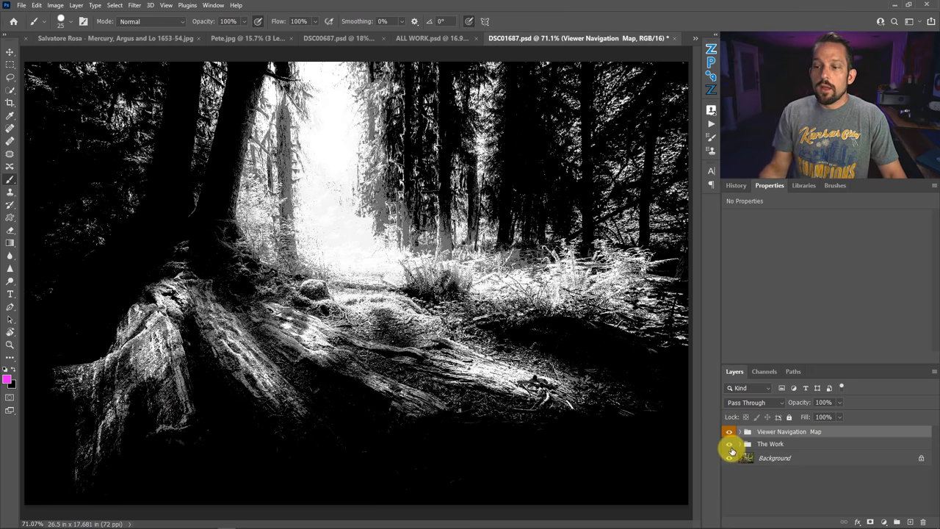
{"action": "left_click", "coordinate": [729, 443]}
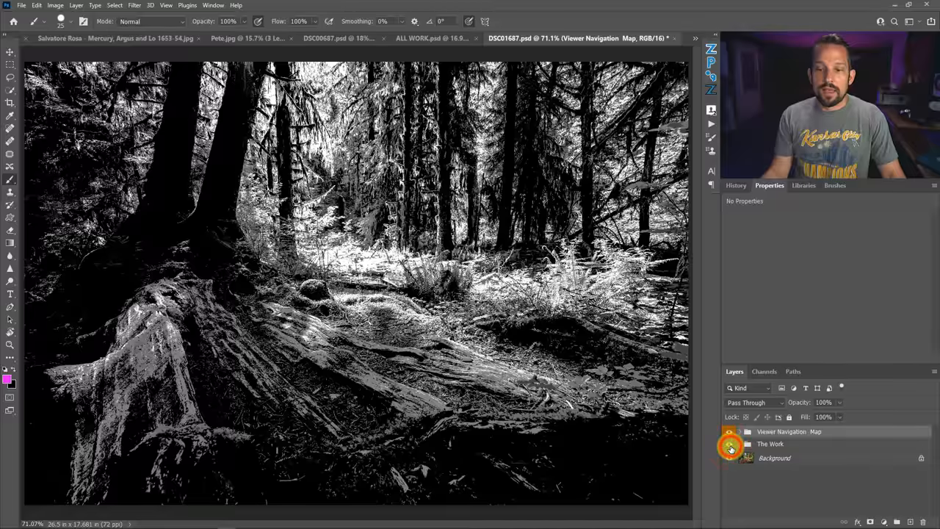
{"action": "left_click", "coordinate": [729, 431]}
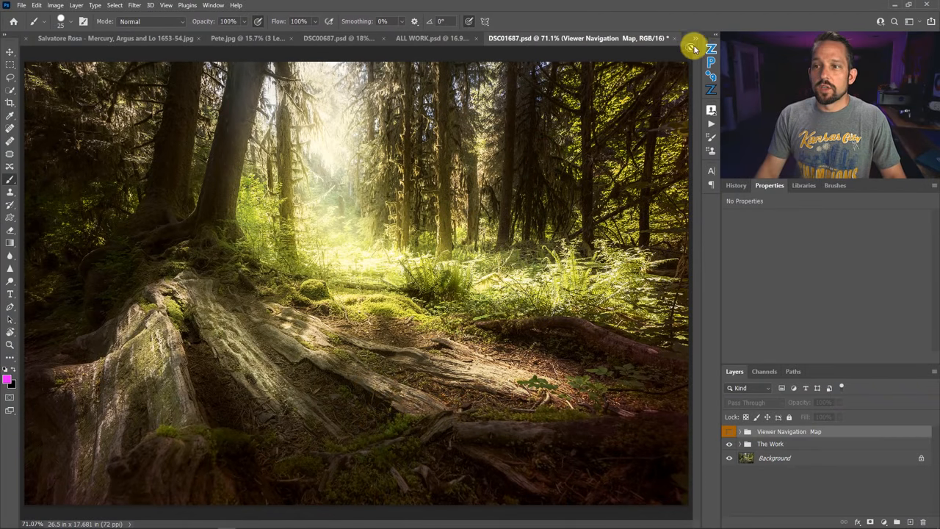
Switch to ALL WORK.psd and play the Viewer Navigation Map action on the throne portrait.
{"action": "left_click", "coordinate": [635, 38]}
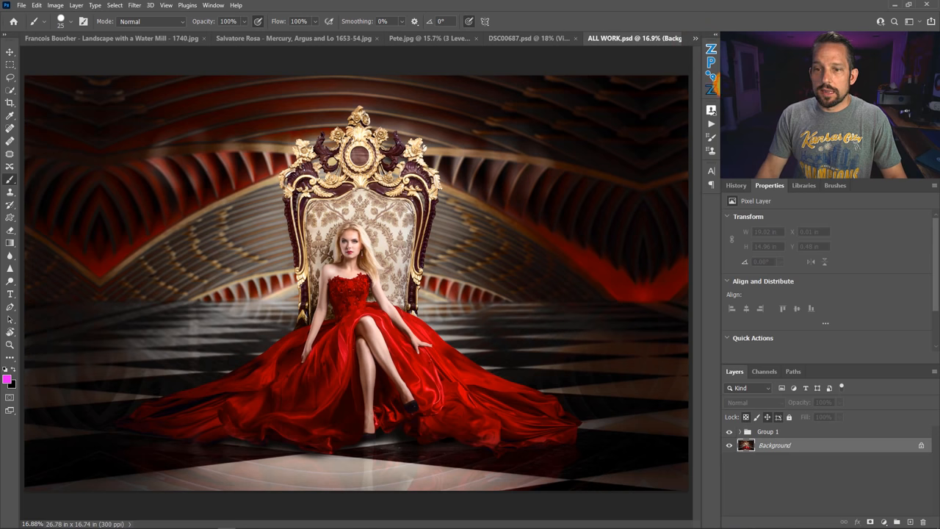
{"action": "left_click", "coordinate": [729, 438]}
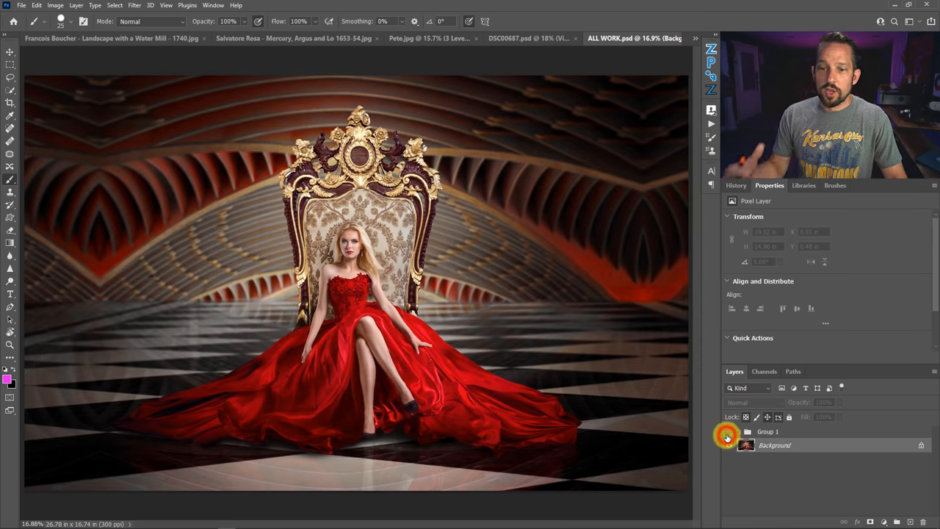
{"action": "left_click", "coordinate": [767, 432]}
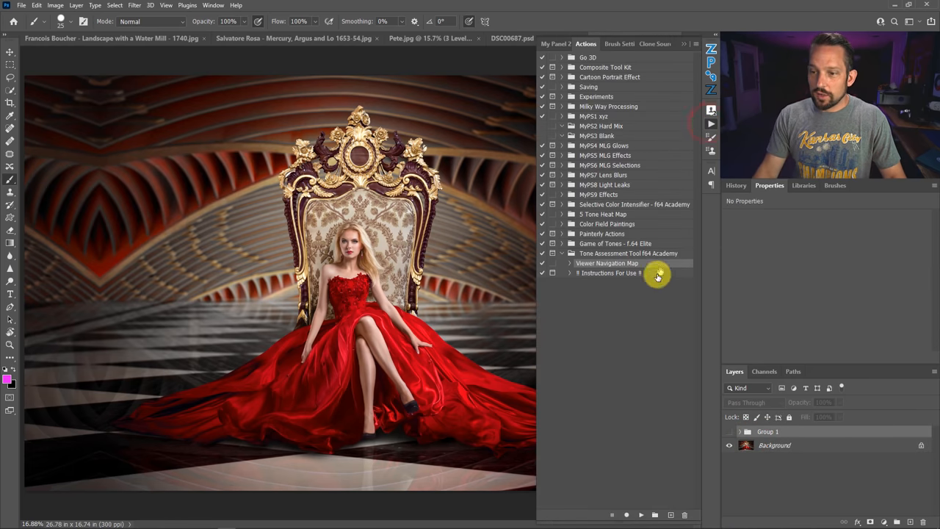
{"action": "mouse_move", "coordinate": [629, 311]}
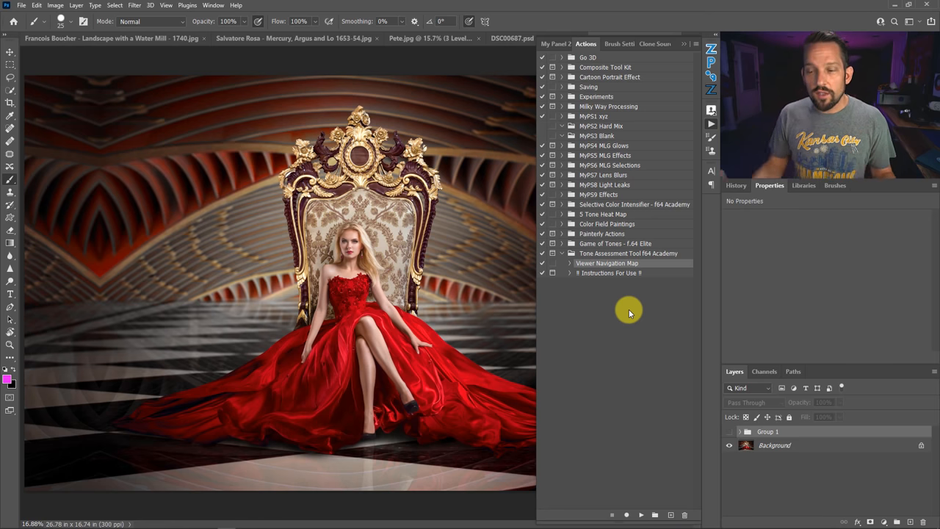
{"action": "mouse_move", "coordinate": [644, 513]}
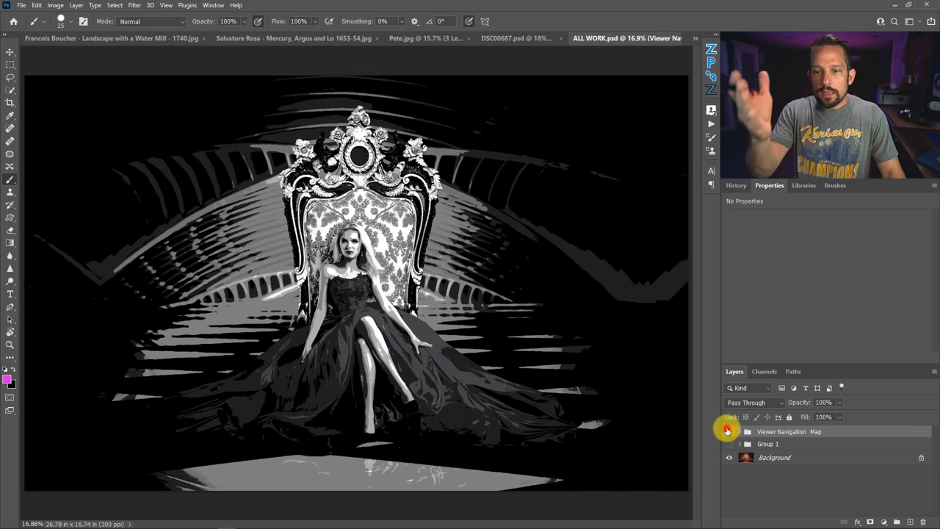
Toggle the navigation map group's visibility to compare it with the portrait, then expand Group 1.
{"action": "left_click", "coordinate": [729, 432]}
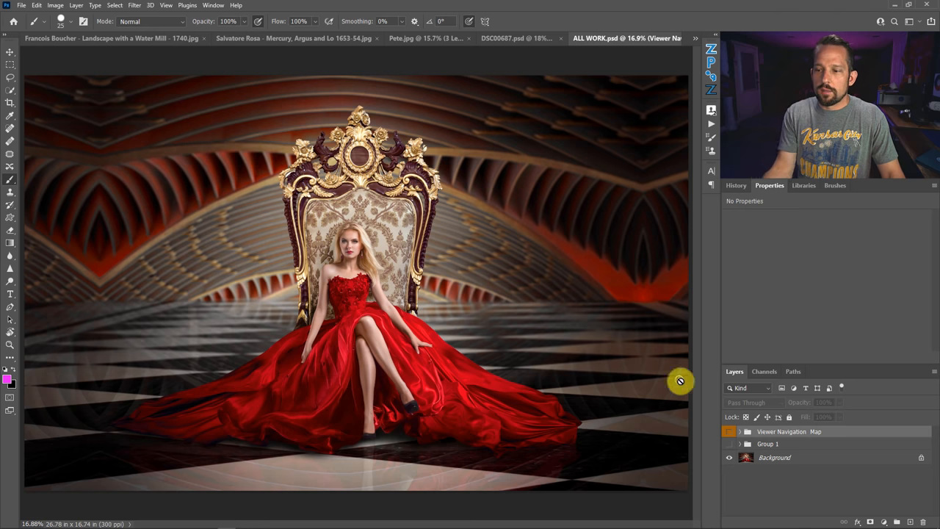
{"action": "left_click", "coordinate": [729, 432]}
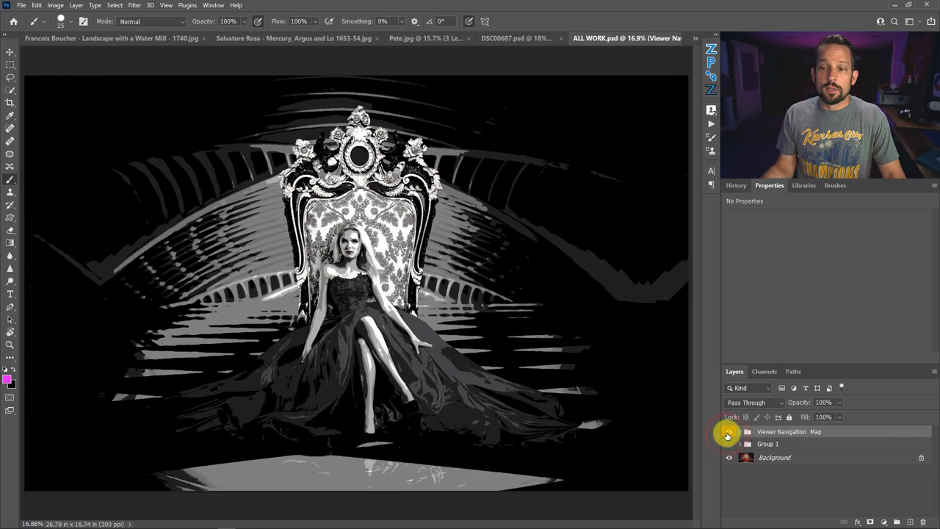
{"action": "left_click", "coordinate": [728, 444]}
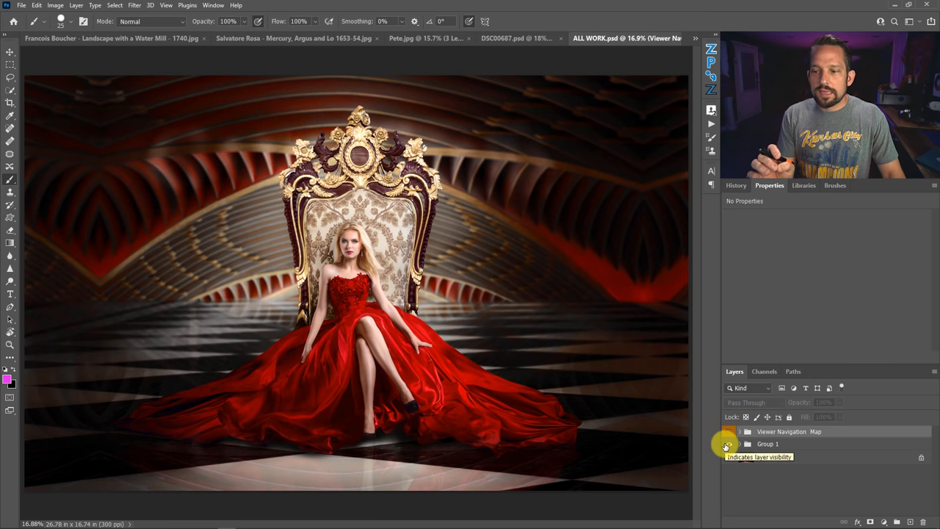
{"action": "left_click", "coordinate": [729, 444]}
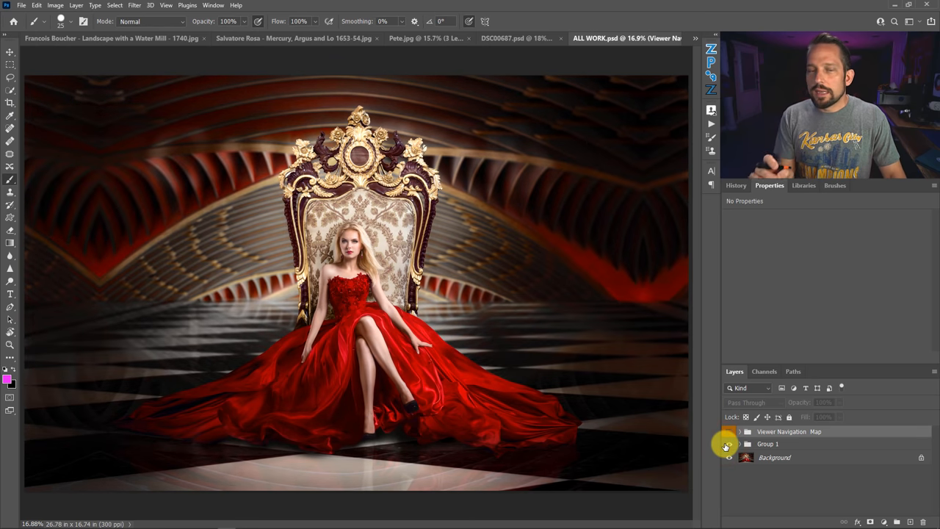
{"action": "left_click", "coordinate": [729, 432]}
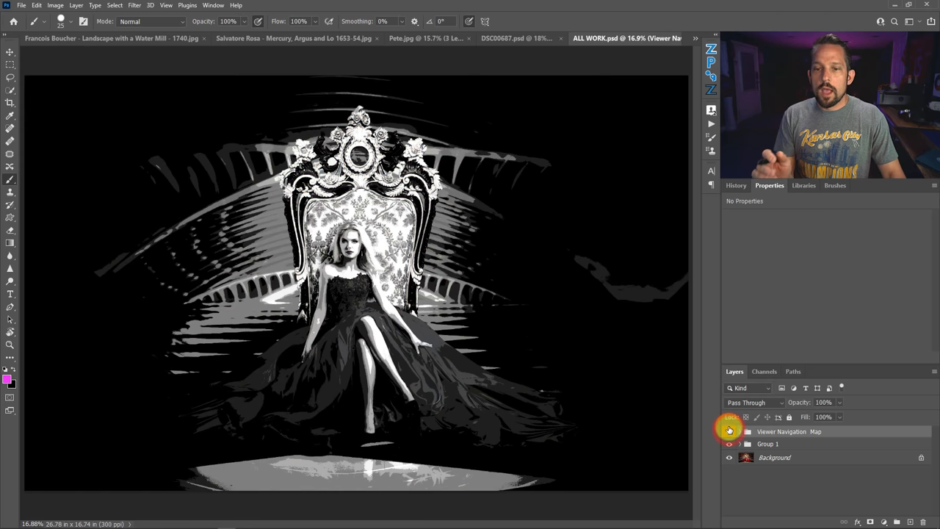
{"action": "mouse_move", "coordinate": [729, 429]}
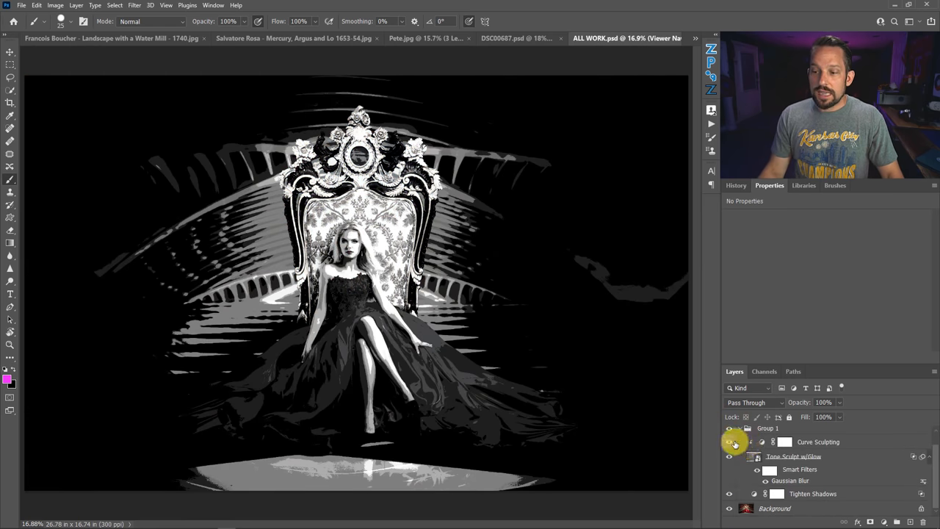
{"action": "left_click", "coordinate": [728, 456]}
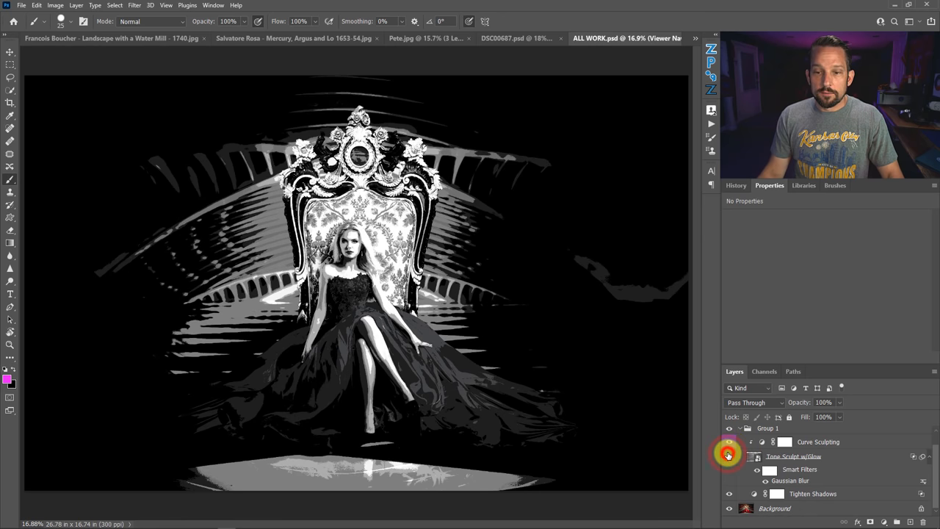